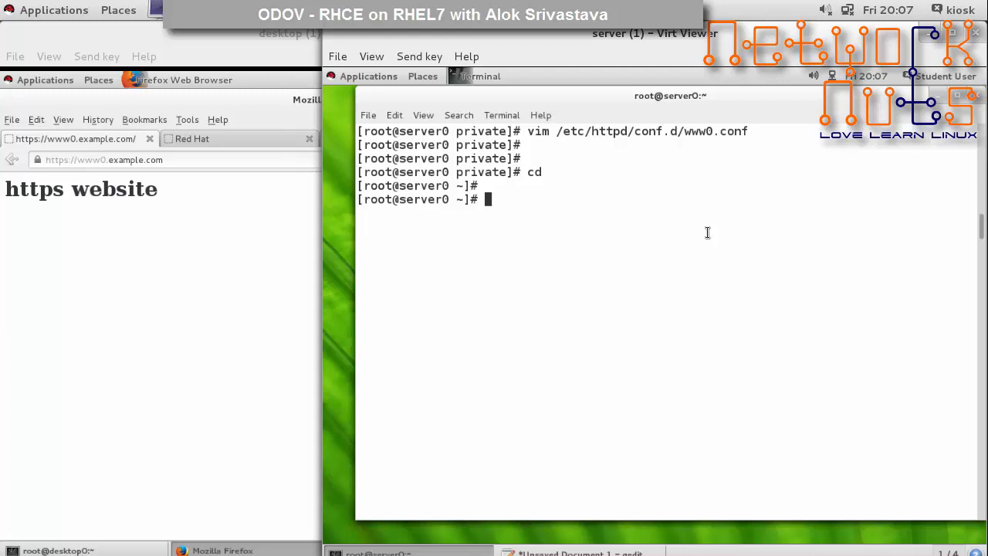
pyautogui.moveTo(583, 256)
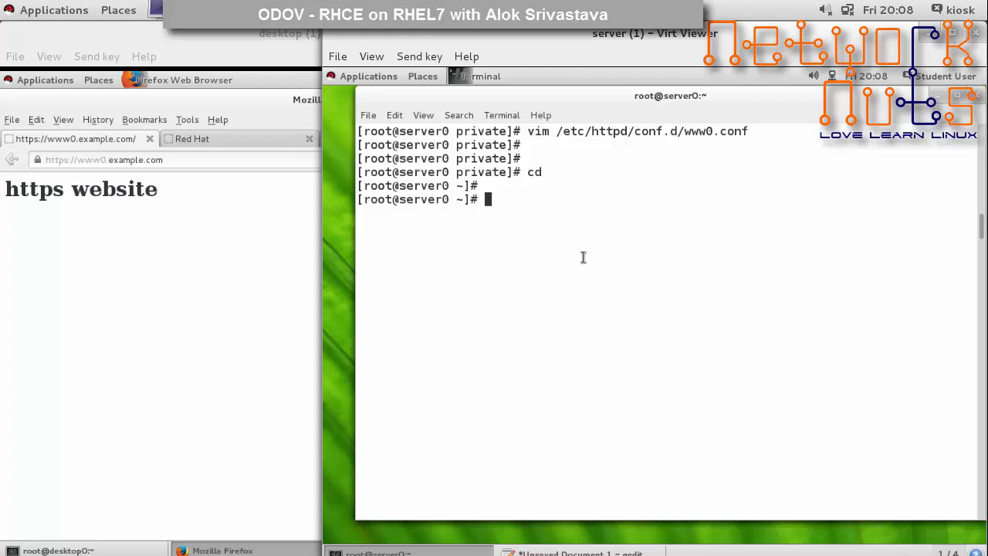
# Step: Start a yum install line naming httpd mod_ssl, then discard the half-written command
pyautogui.write('yumi ns')
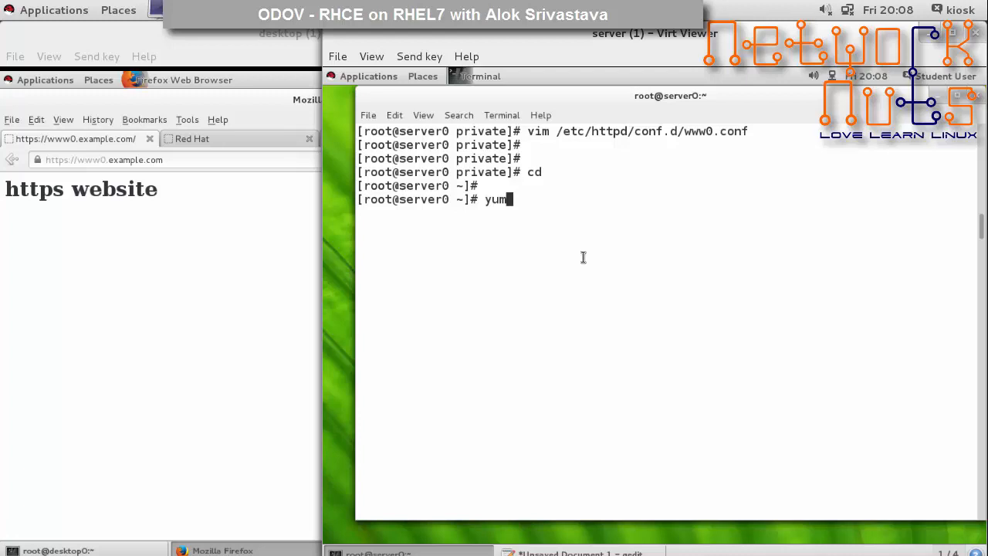
pyautogui.write('install')
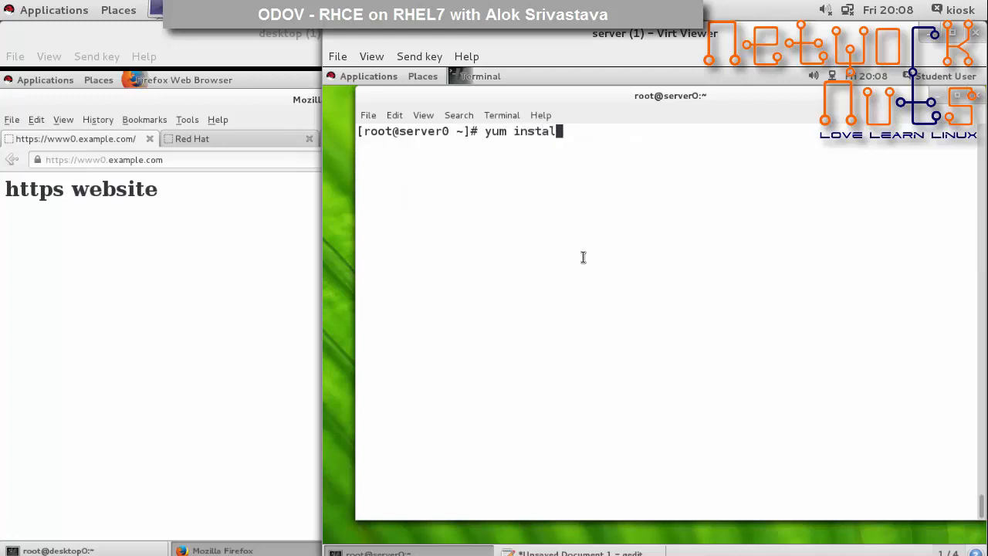
pyautogui.write('httpd mod')
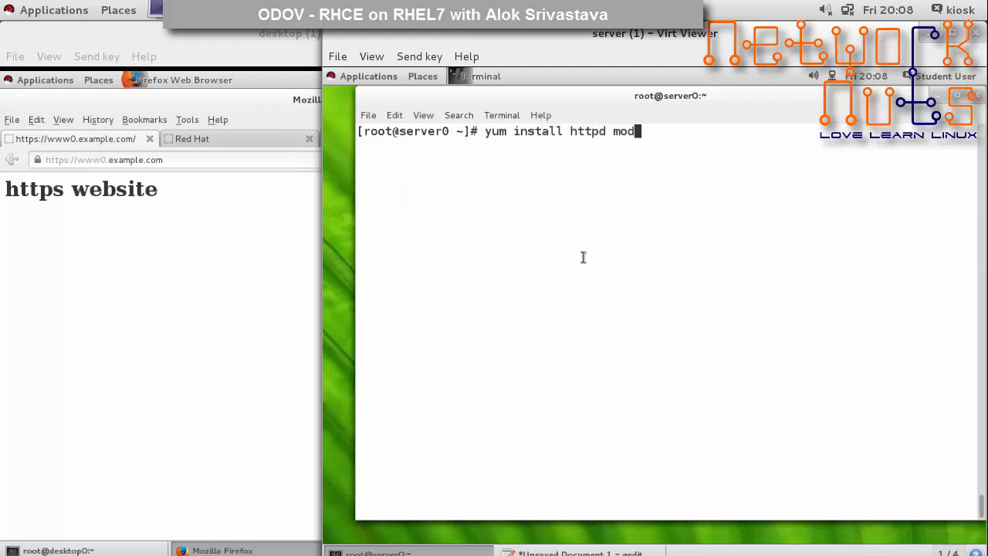
pyautogui.press('BackSpace')
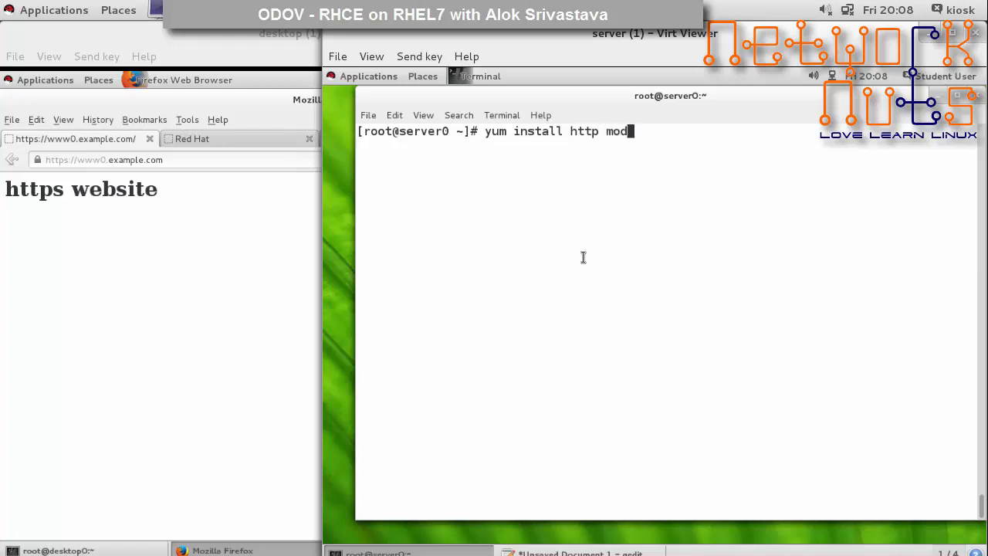
pyautogui.write('_ssl')
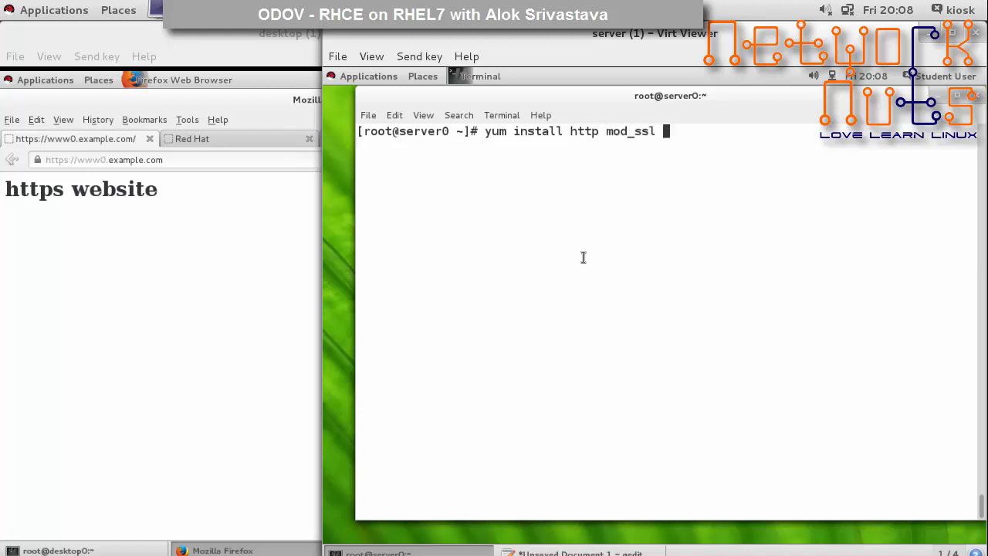
pyautogui.write('mod')
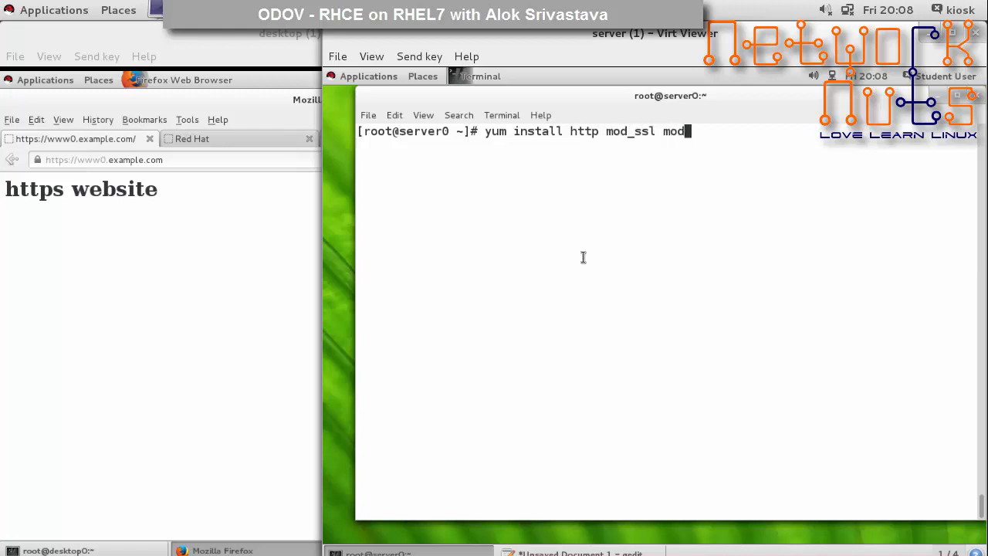
pyautogui.press('BackSpace')
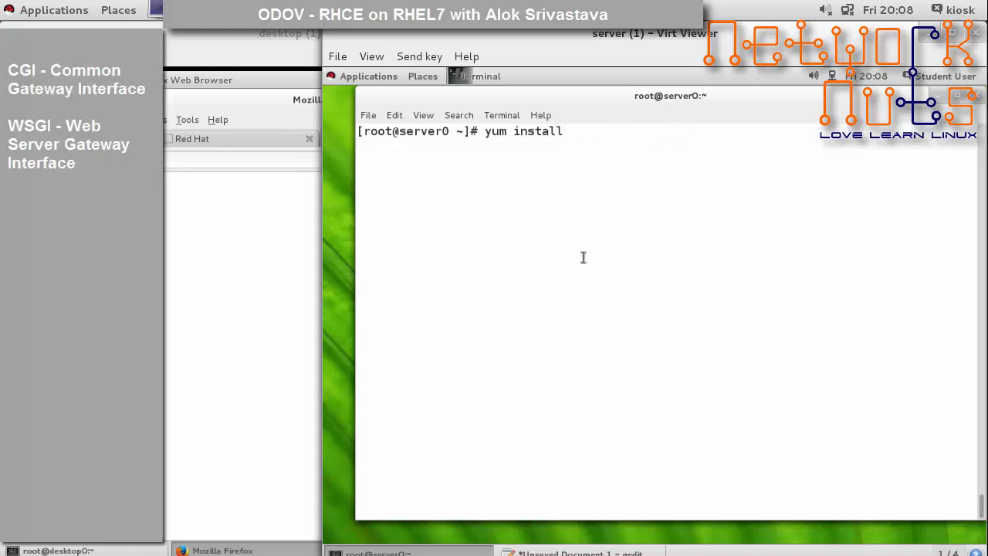
# Step: Install mod_wsgi with yum, confirming with y, then change into /srv
pyautogui.write('mod')
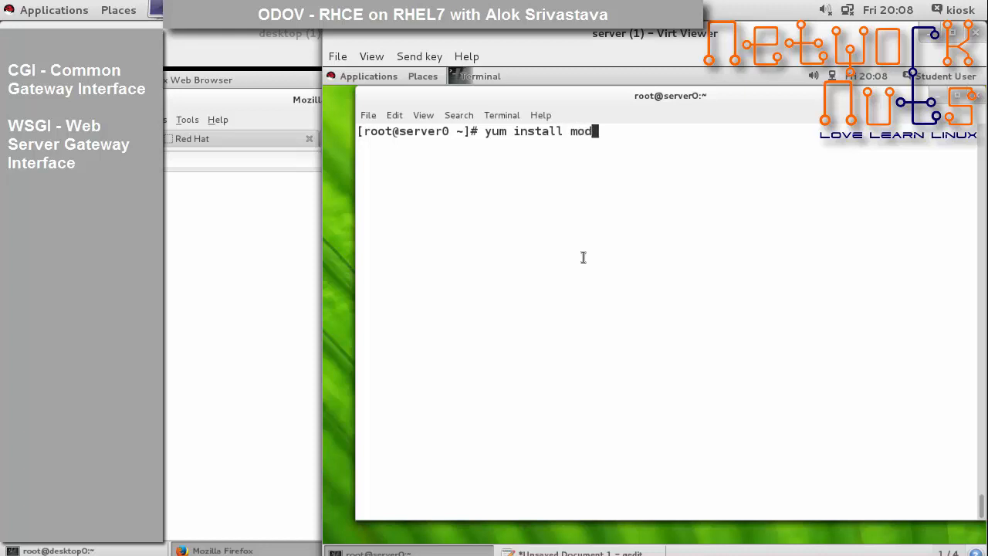
pyautogui.write('_s')
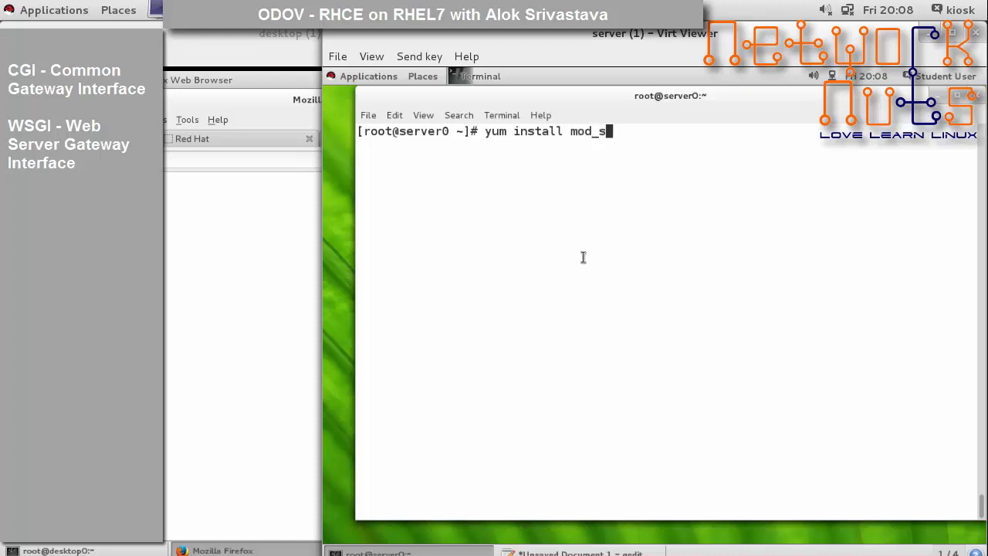
pyautogui.write('wsgi')
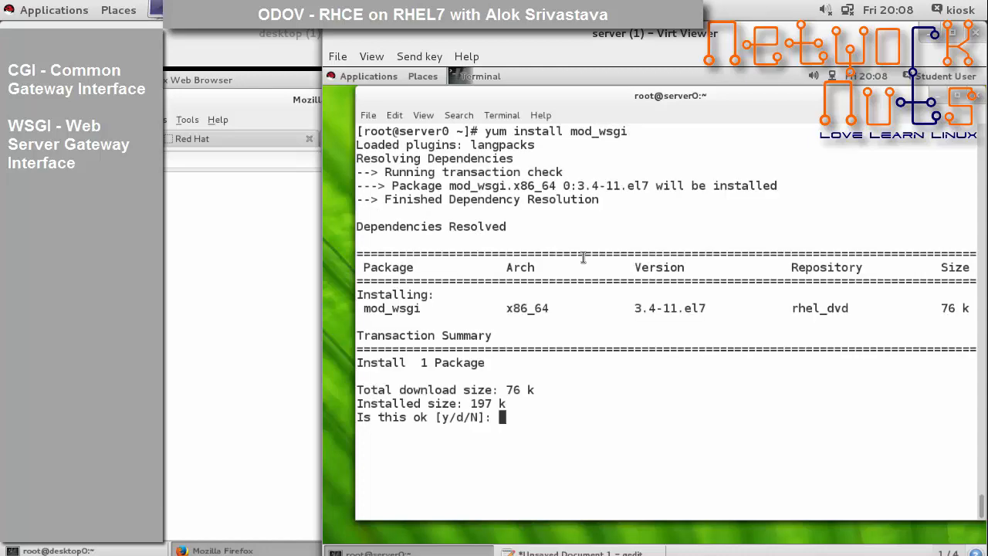
pyautogui.write('y')
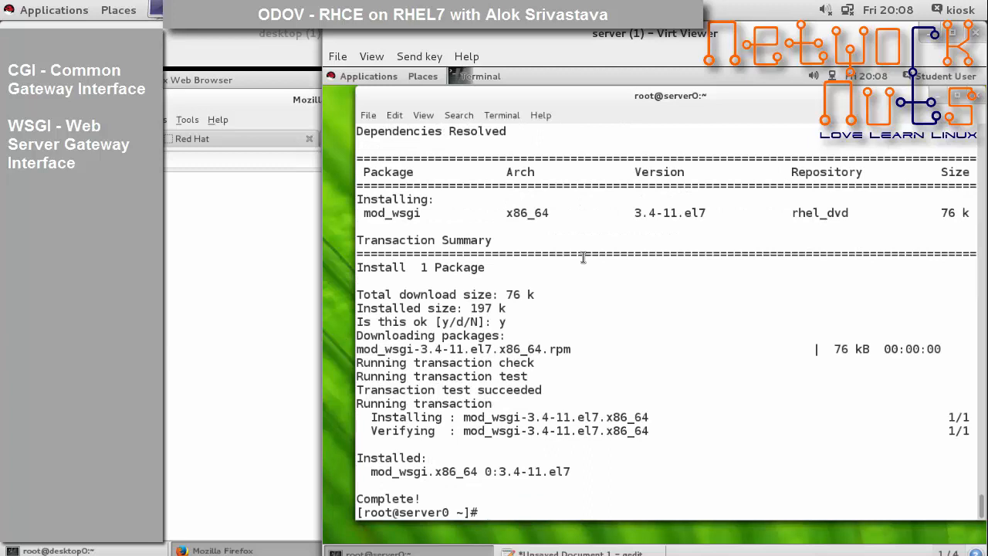
pyautogui.write('cd /srv/')
pyautogui.write('ll')
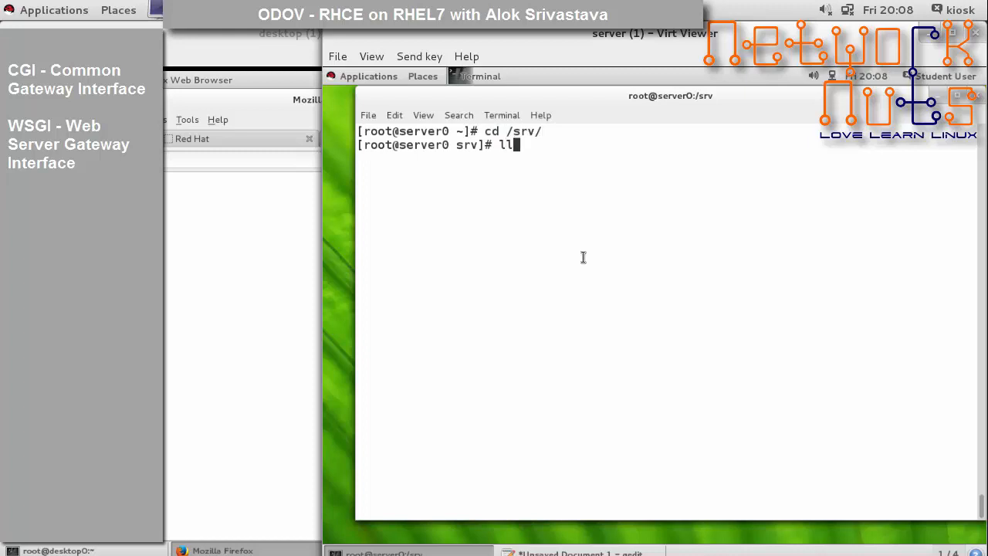
# Step: Create the webapp0/www directory tree under /srv with mkdir -p
pyautogui.write('mkdr')
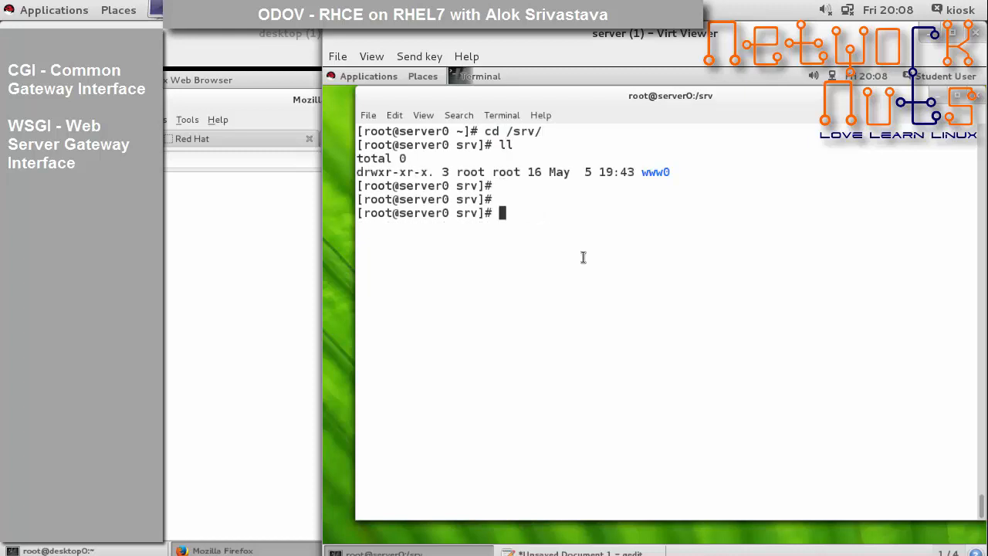
pyautogui.write('mkdir -p')
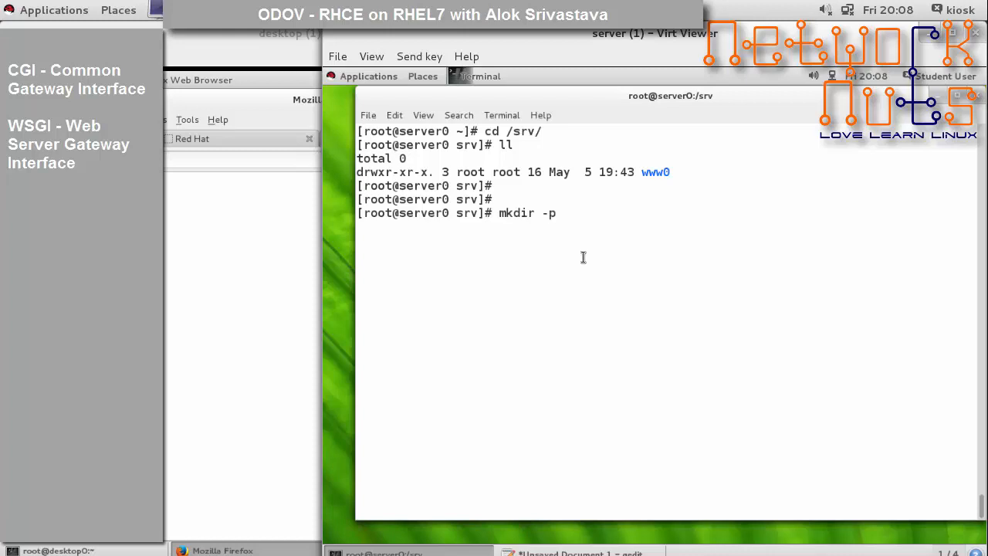
pyautogui.write('we')
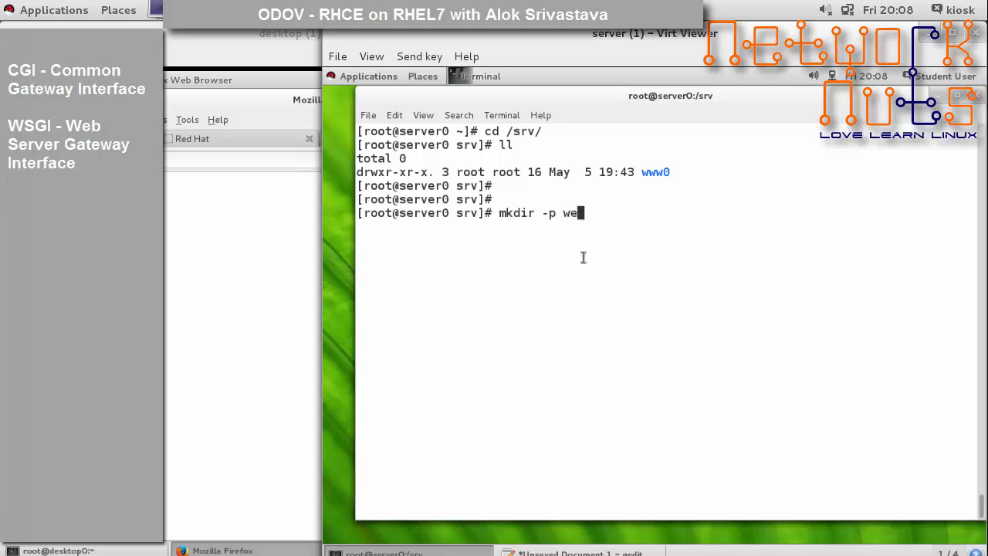
pyautogui.write('bapp0/ww')
pyautogui.write('cd')
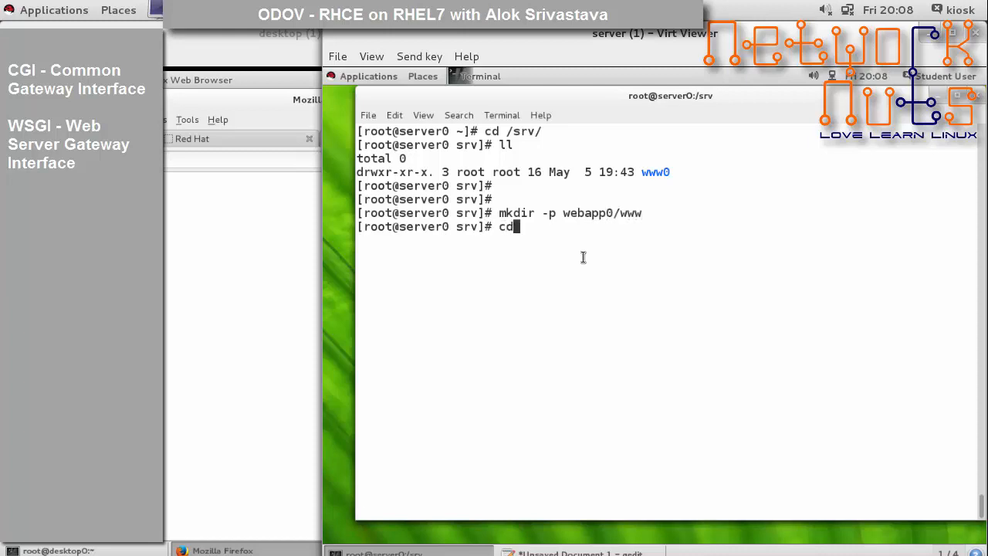
pyautogui.write('webapp0/ww')
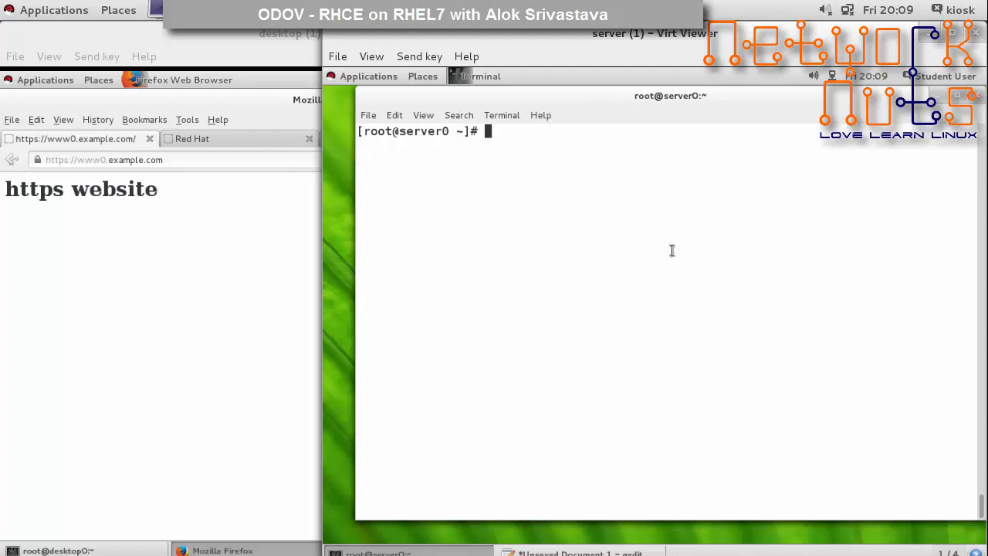
# Step: List /home/student and copy the webapp.wsgi file name from the listing
pyautogui.write('ll ho,')
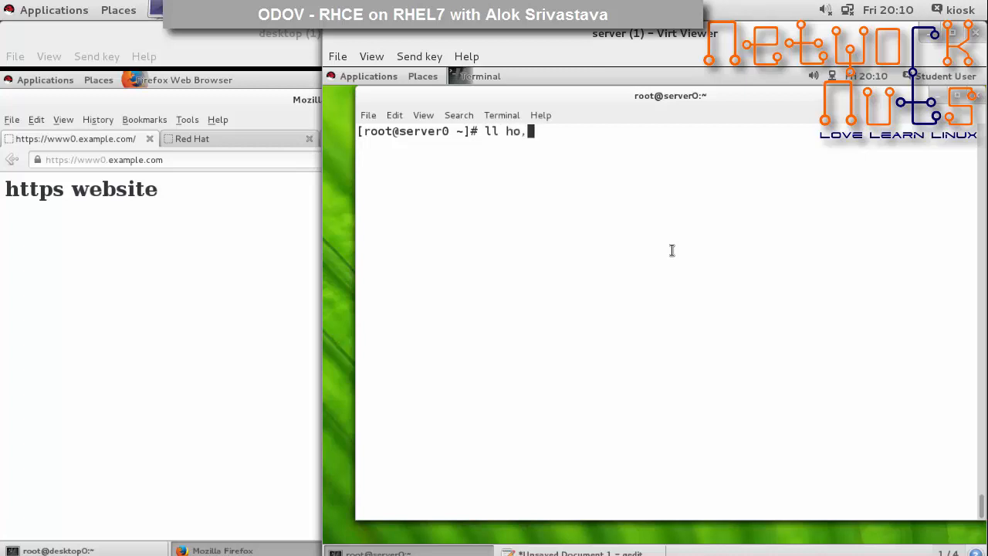
pyautogui.write('/e')
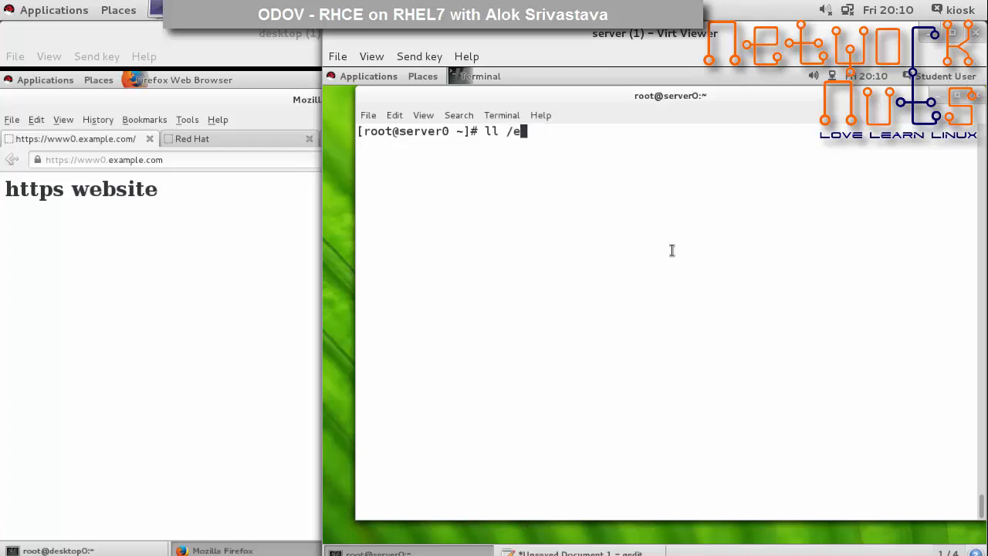
pyautogui.write('home/student/')
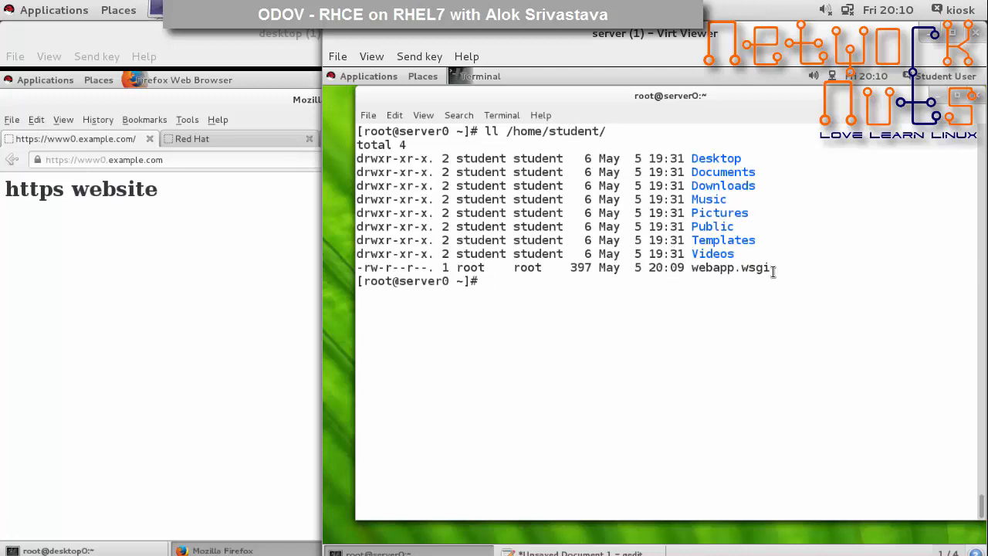
pyautogui.doubleClick(728, 267)
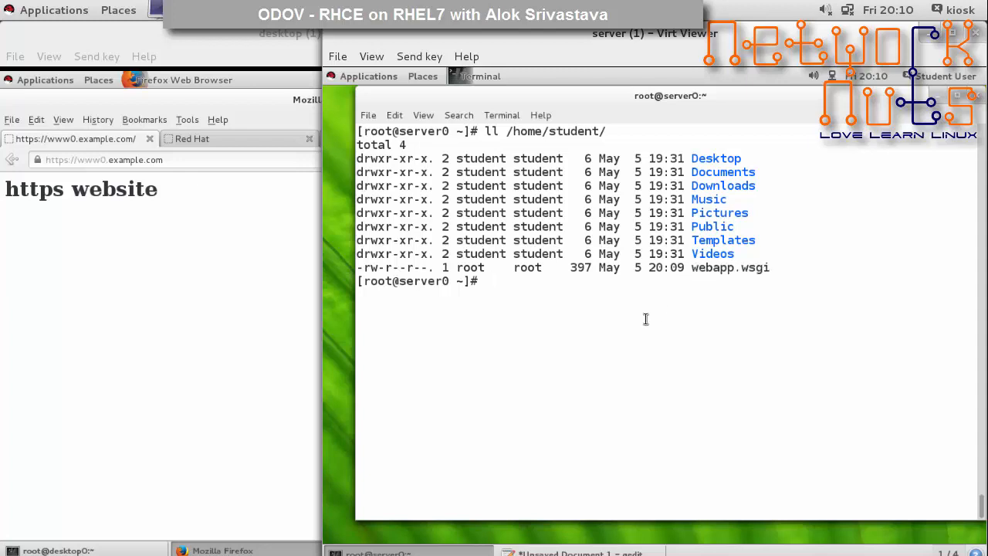
# Step: Move into /srv/webapp0/www and copy /home/student/webapp.wsgi there
pyautogui.write('cd ./srv/')
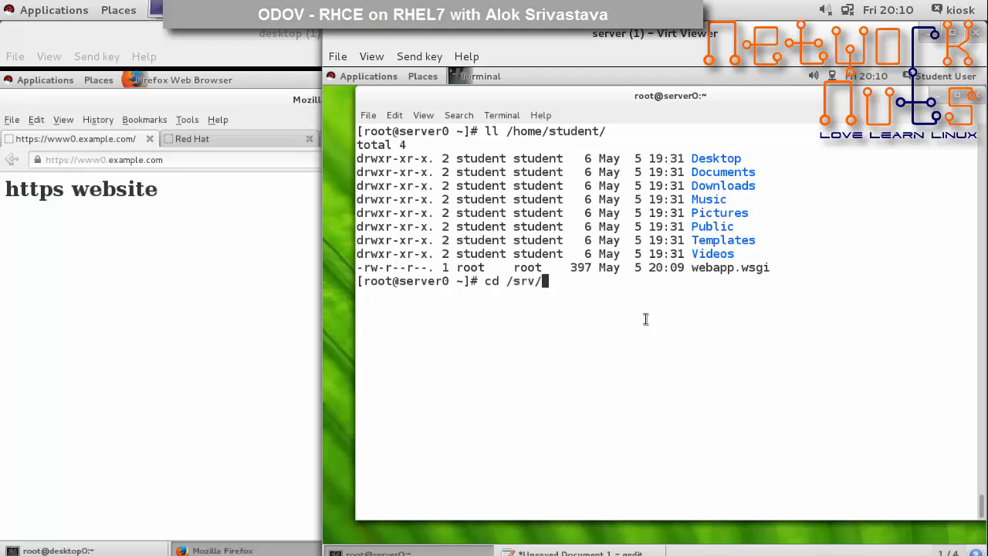
pyautogui.write('wwe')
pyautogui.write('c')
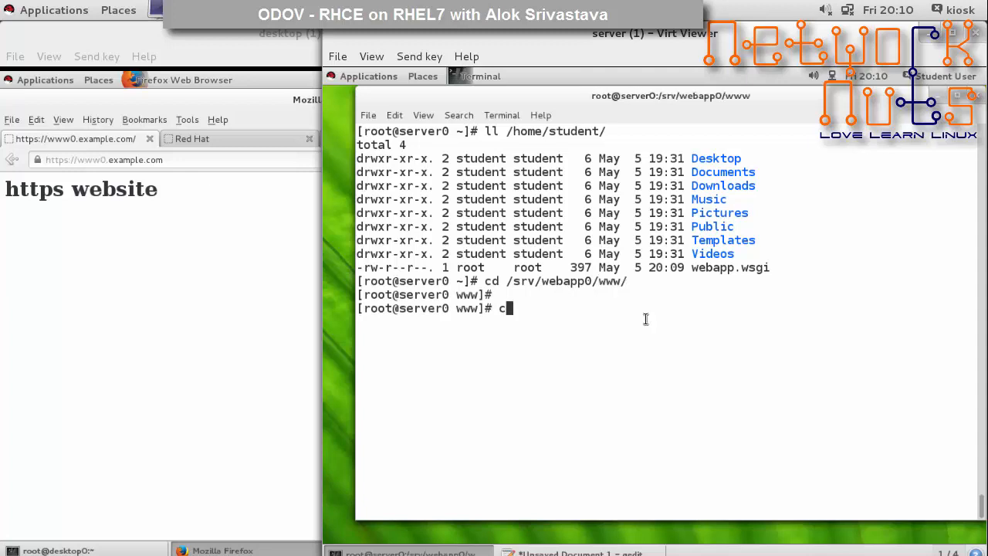
pyautogui.write('p /home/')
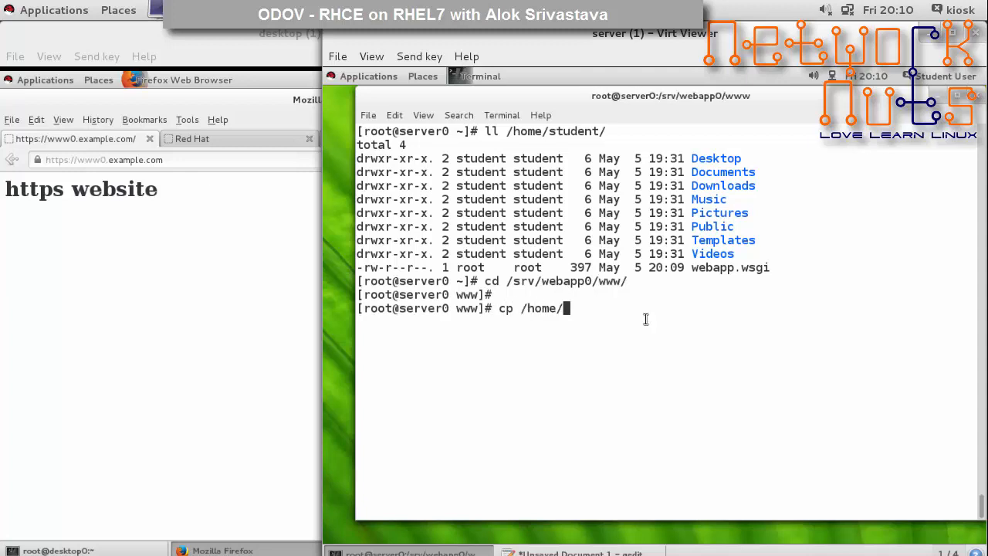
pyautogui.write('student/webapp.wsgi .')
pyautogui.write('ll')
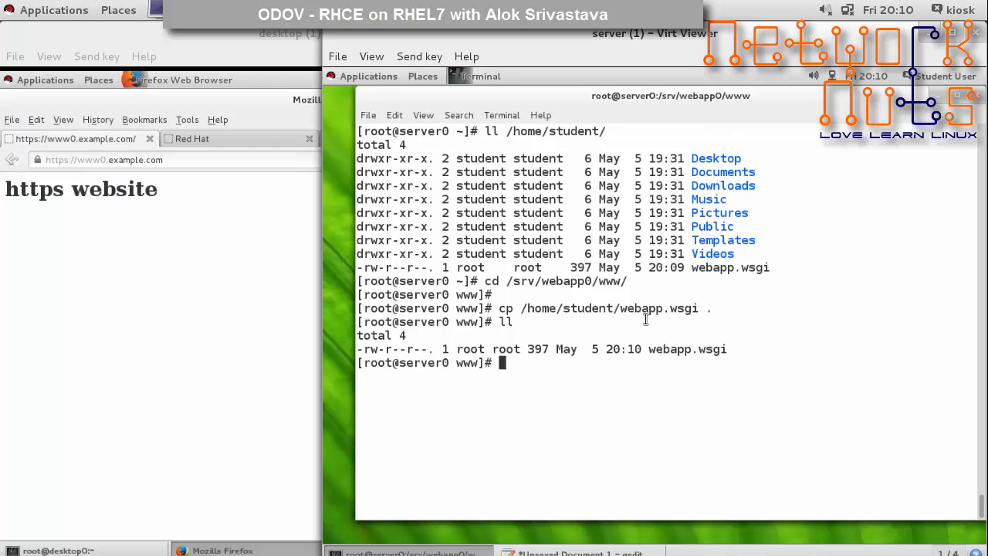
# Step: Relabel /srv with restorecon -Rv and check the SELinux contexts with ll -Z
pyautogui.write('res')
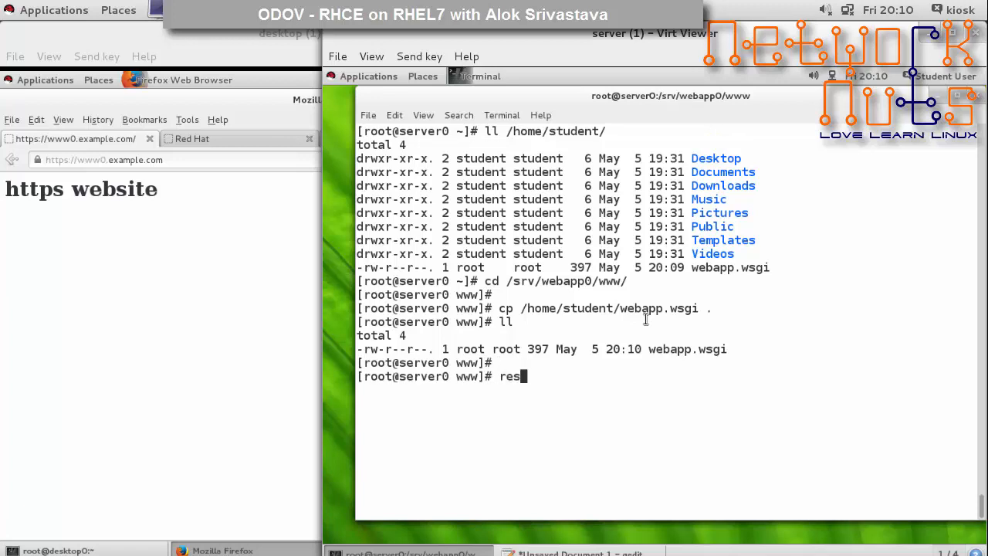
pyautogui.write('torecon -')
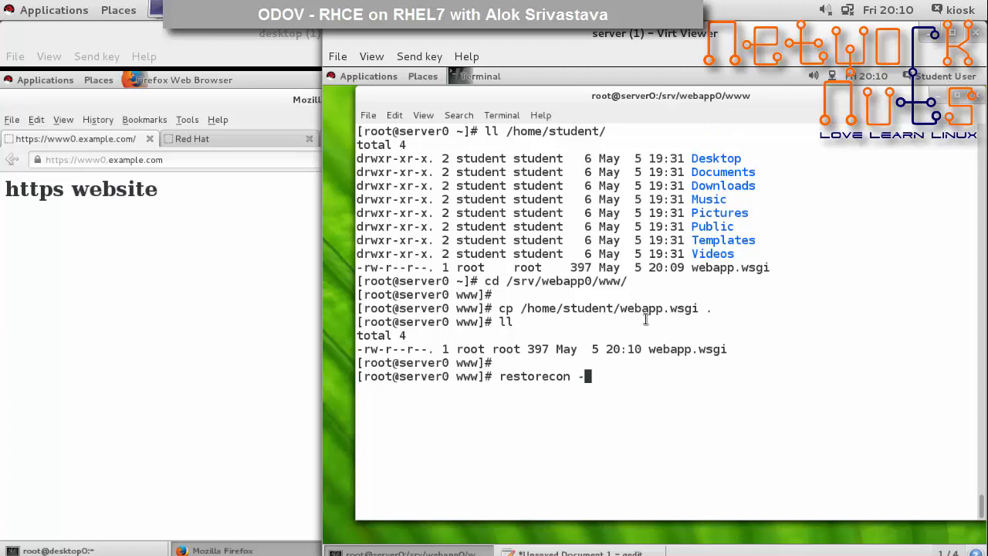
pyautogui.write('Rv /srv/')
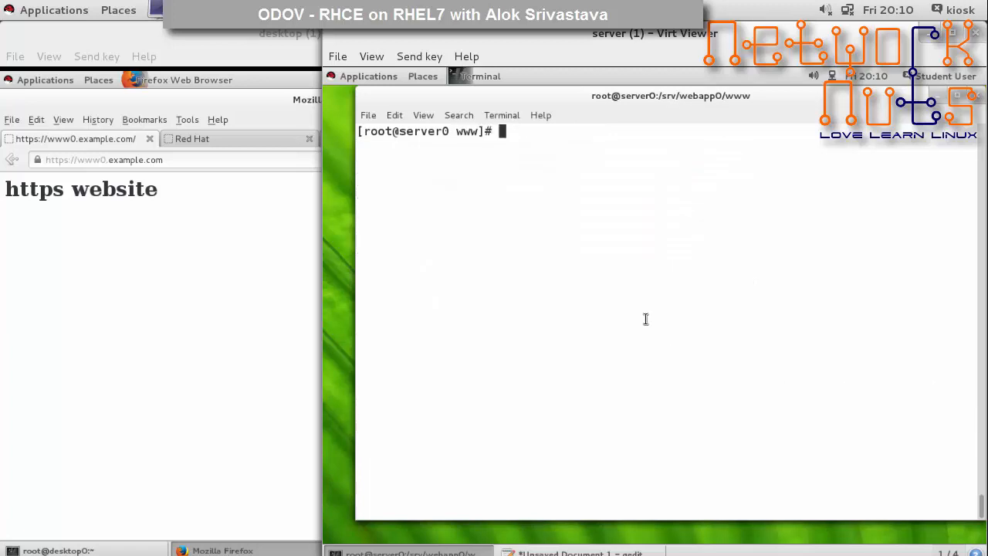
pyautogui.write('ll -Z')
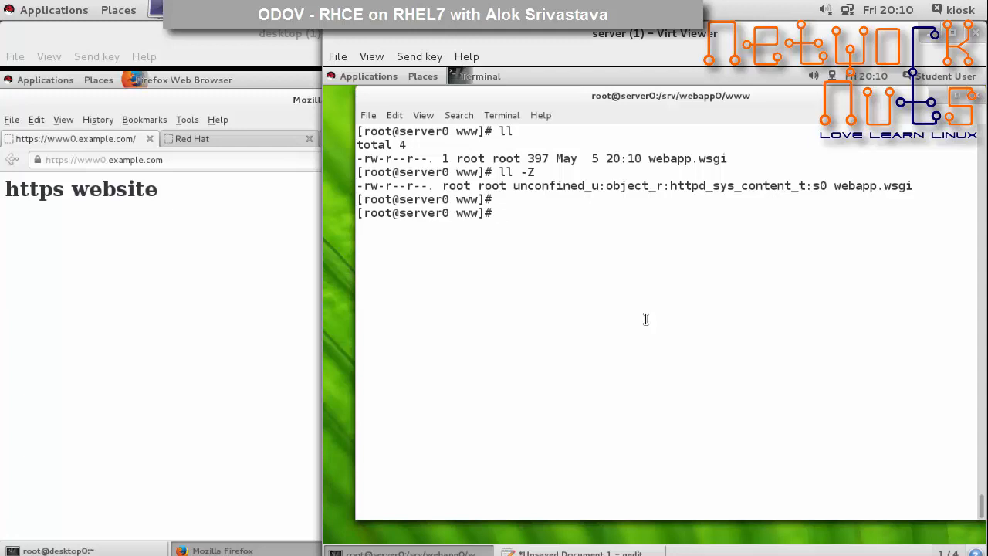
# Step: Change into /etc/pki/tls/certs
pyautogui.write('cd /et')
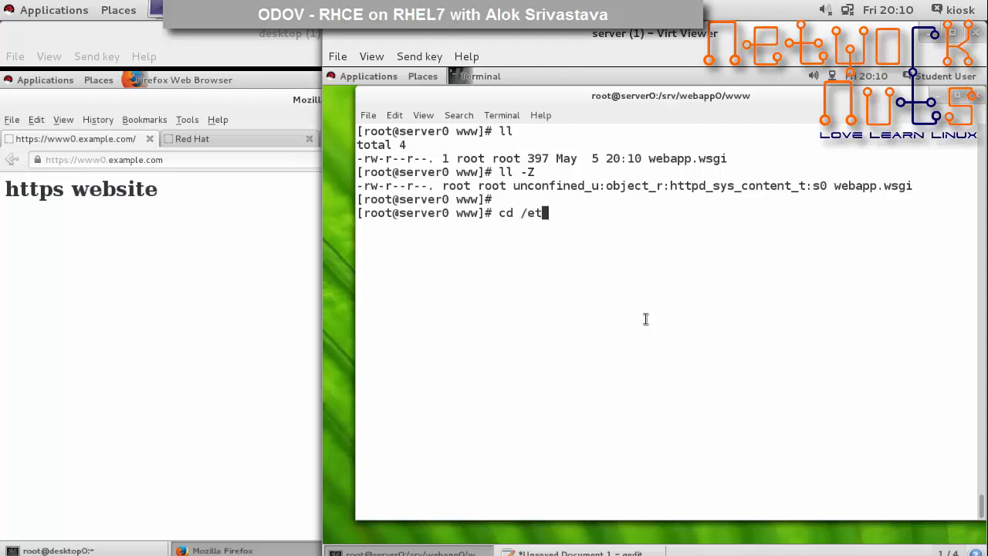
pyautogui.write('c/pk')
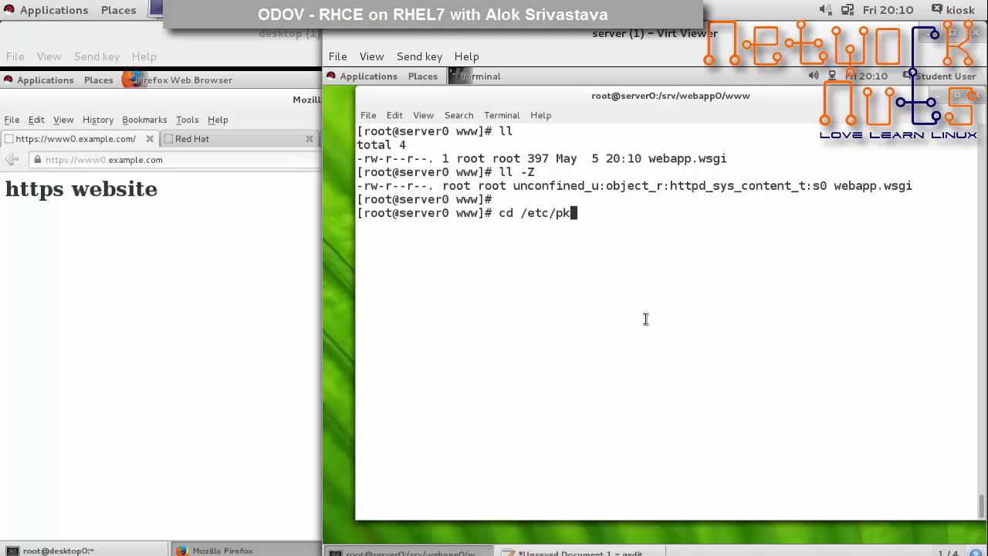
pyautogui.write('i/ts')
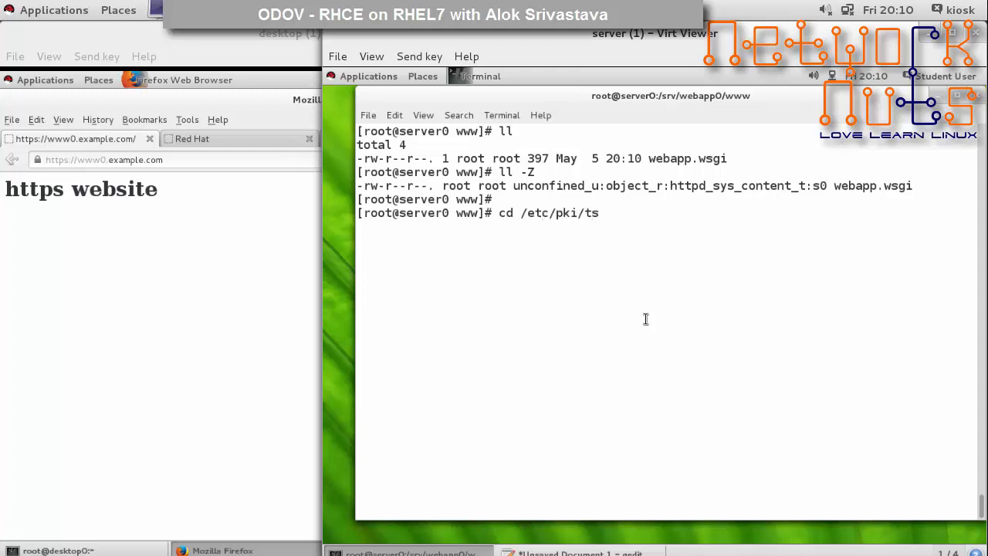
pyautogui.write('ls/certs/')
pyautogui.write('ll')
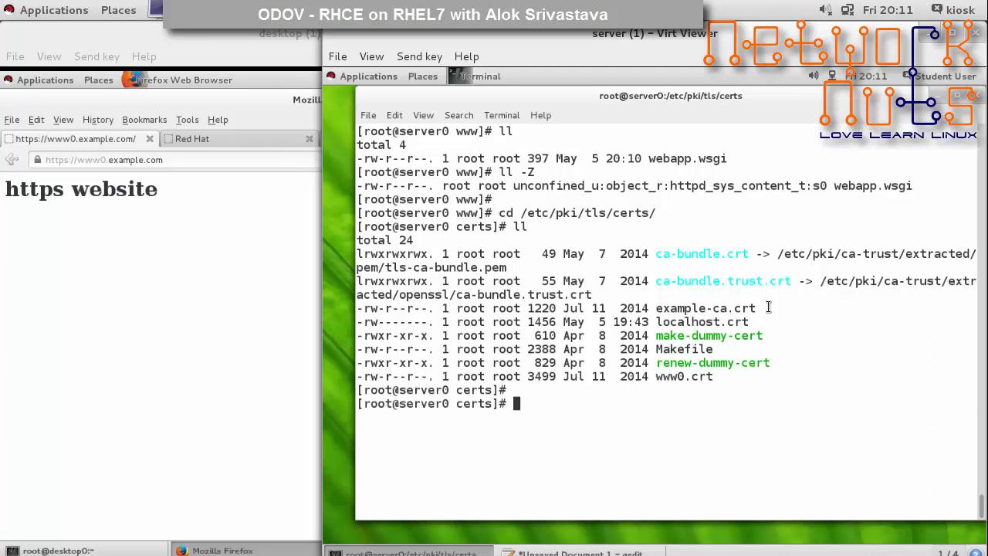
# Step: Download the webapp0 certificate from classroom.example.com/pub/tls/certs with wget
pyautogui.write('http://class')
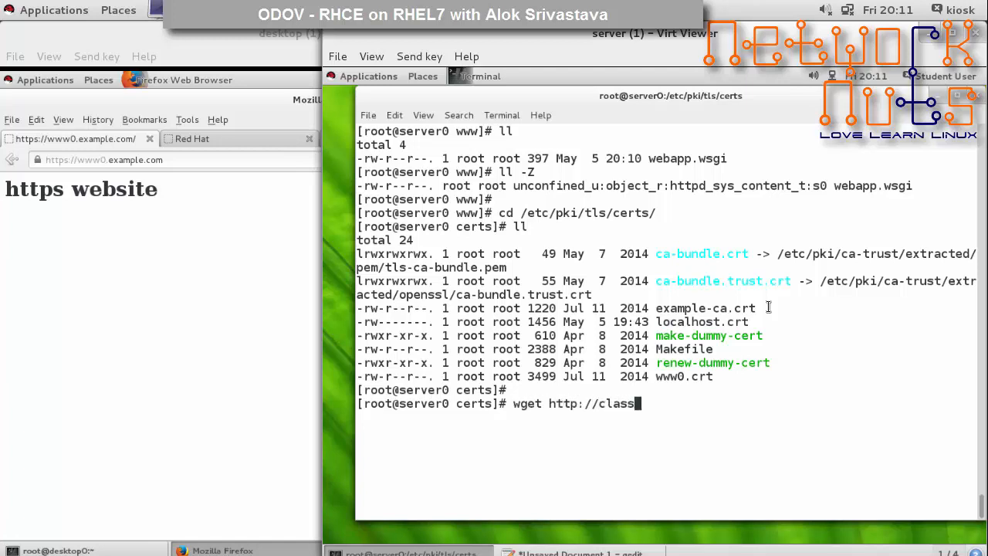
pyautogui.write('room.example.com/p')
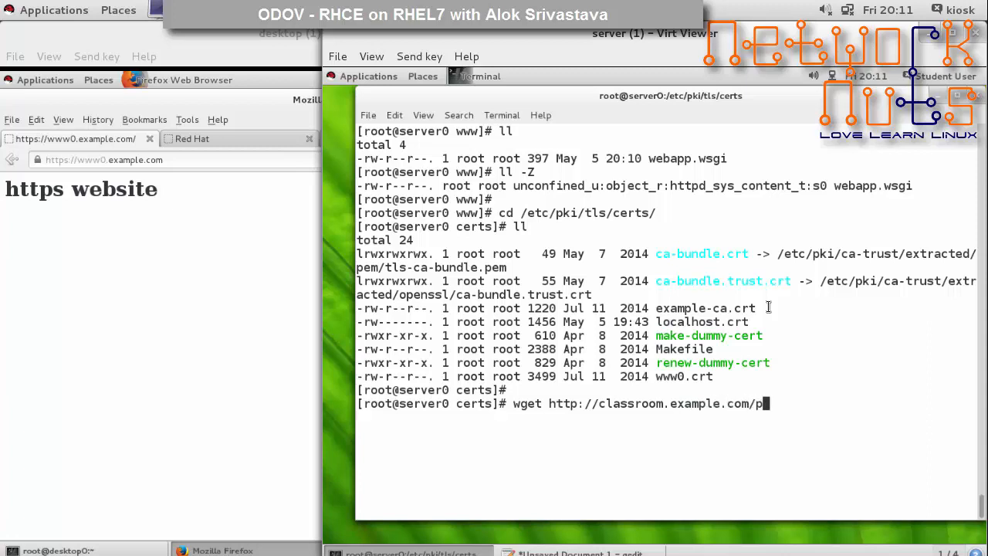
pyautogui.write('ub/tls')
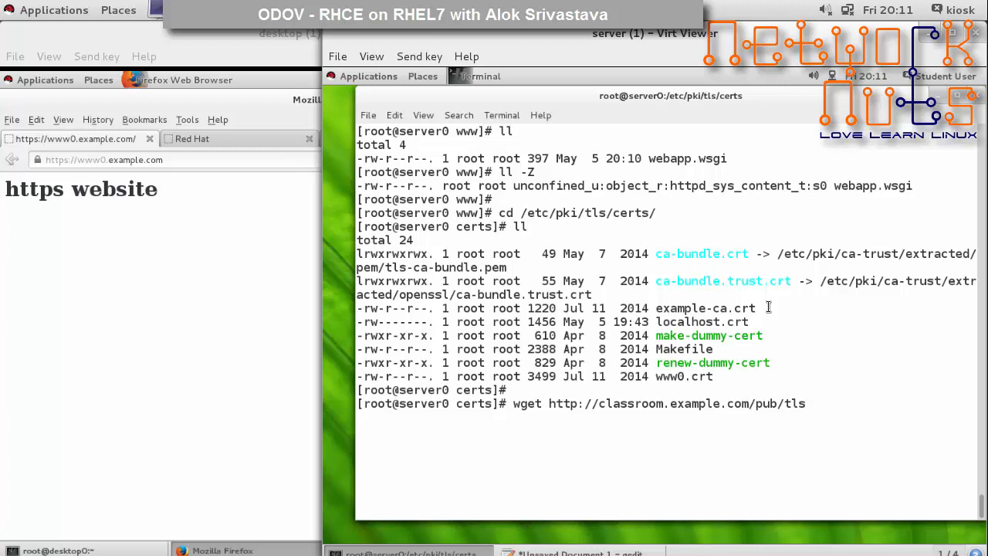
pyautogui.write('/certs')
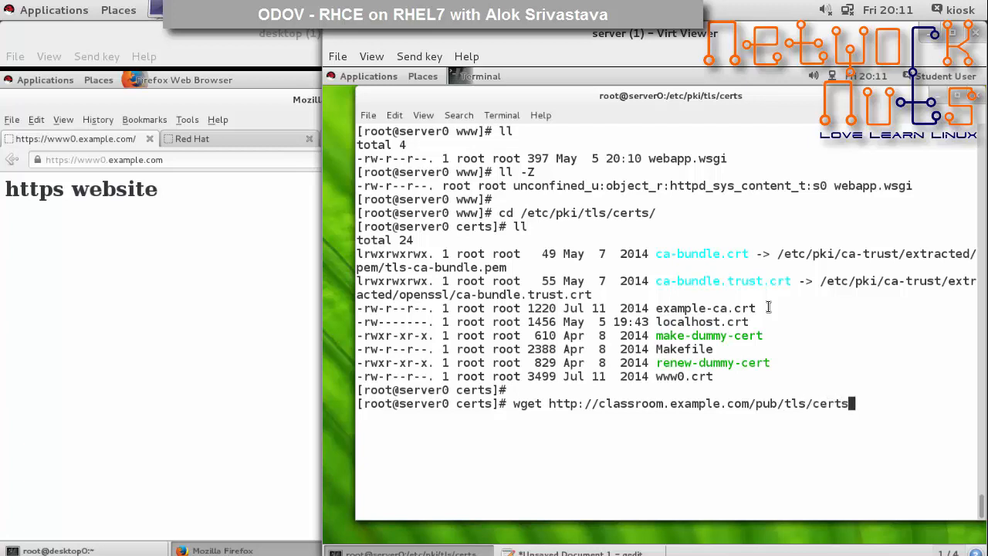
pyautogui.write('/')
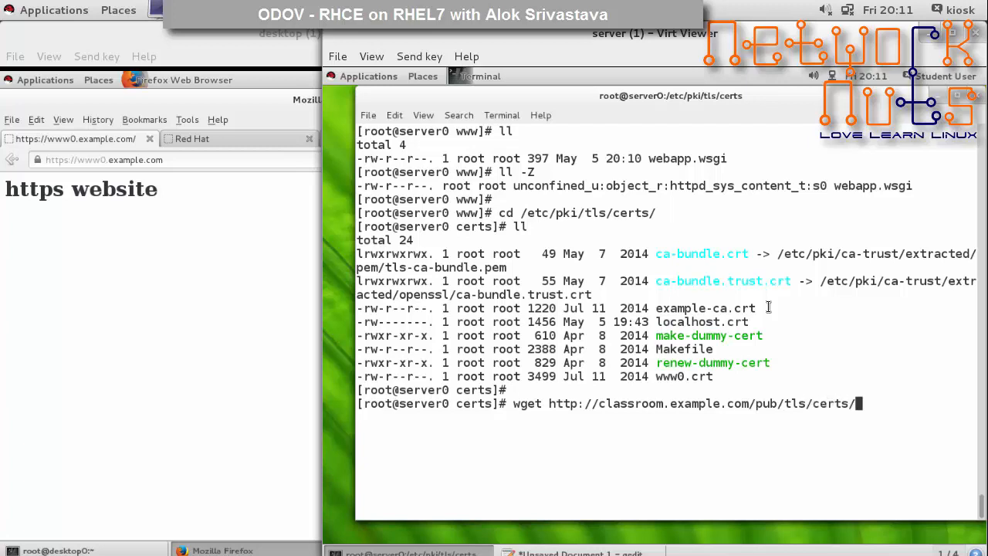
pyautogui.write('webapp0.')
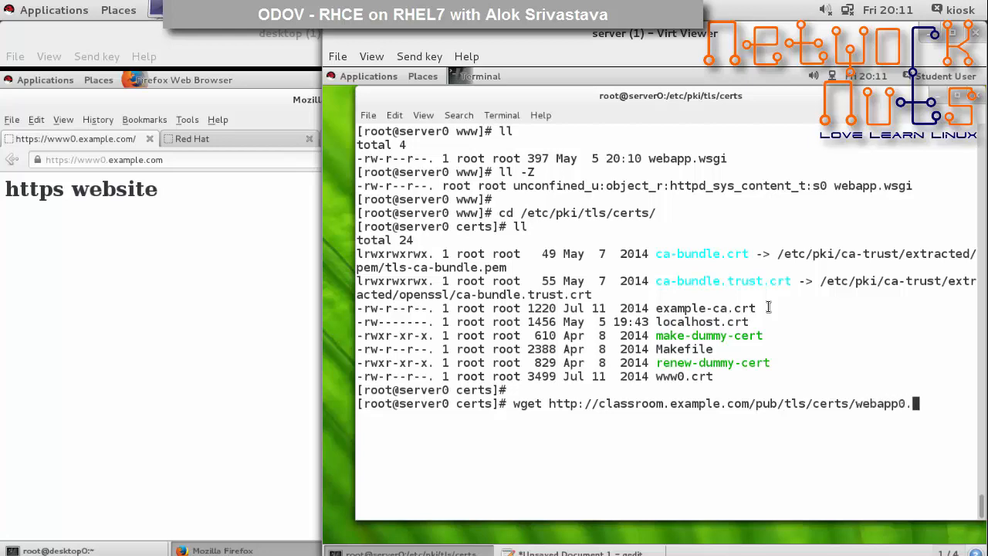
pyautogui.press('Return')
pyautogui.write('cd ../private/')
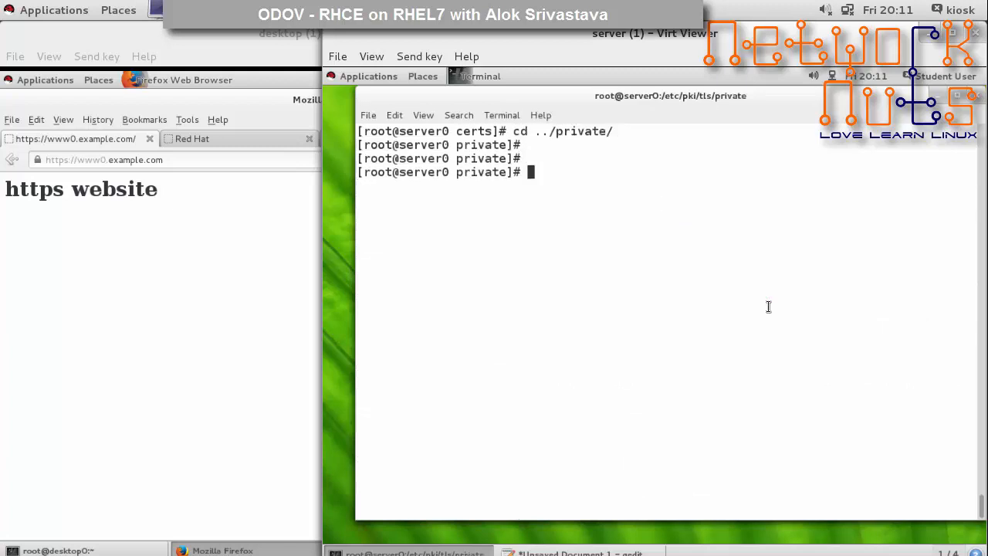
# Step: Fetch webapp0.key into /etc/pki/tls/private from classroom.example.com/pub/tls/private with wget
pyautogui.write('ll')
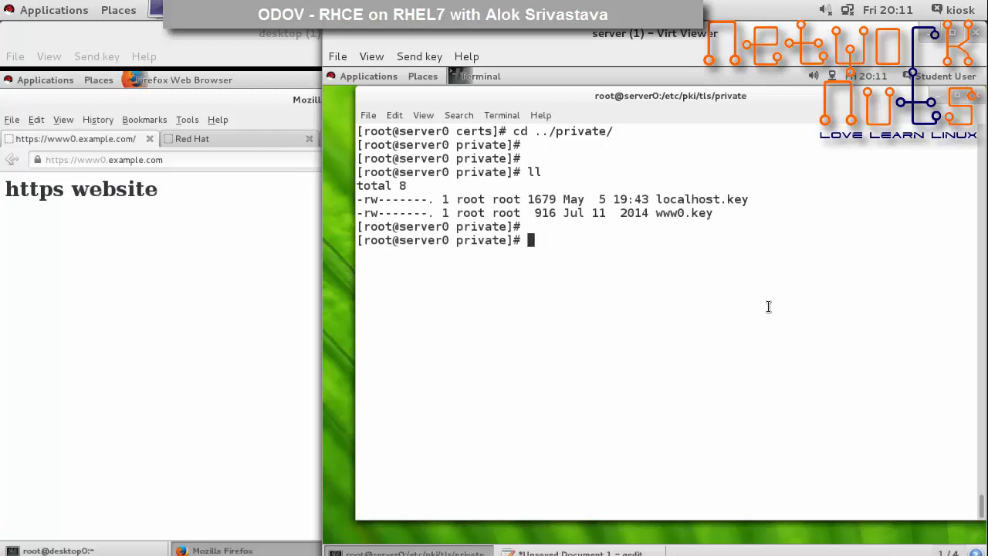
pyautogui.write('wget htt')
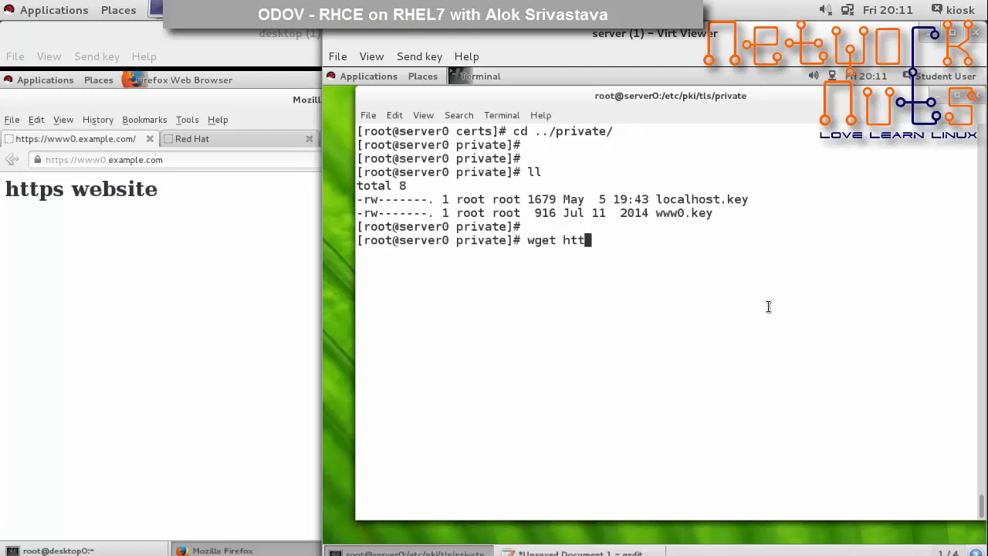
pyautogui.write('p://')
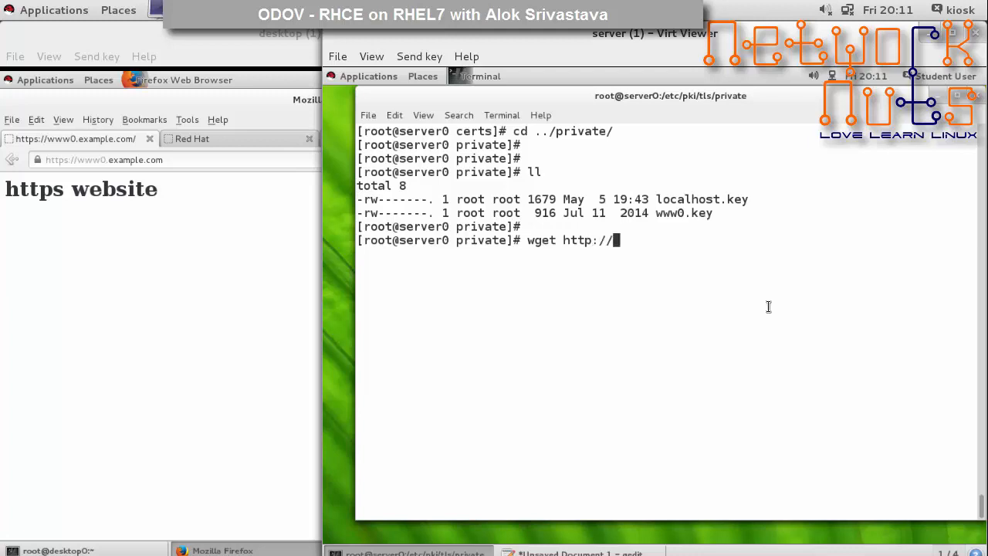
pyautogui.write('classroom')
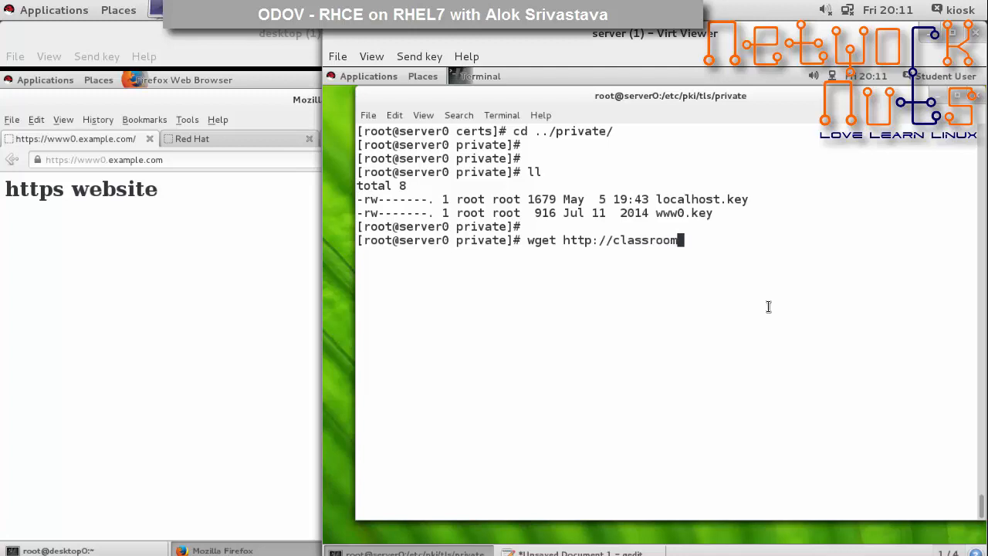
pyautogui.write('.examplecom/')
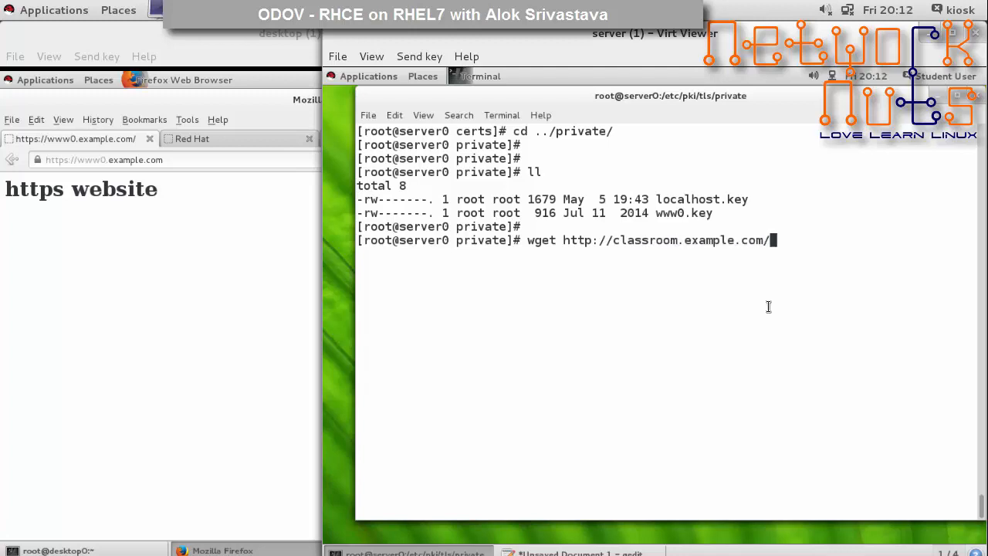
pyautogui.write('pub/')
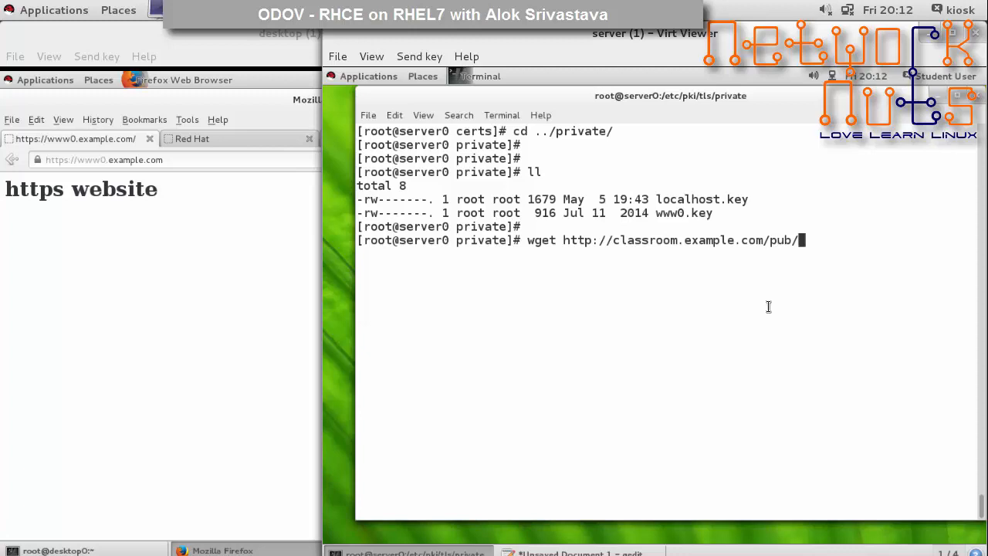
pyautogui.write('tls/private/web')
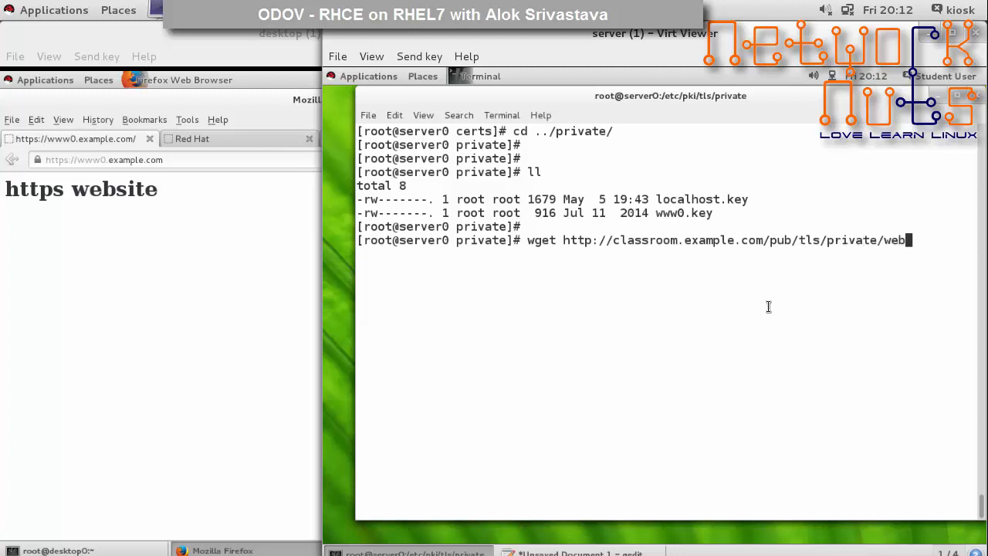
pyautogui.write('app0.key')
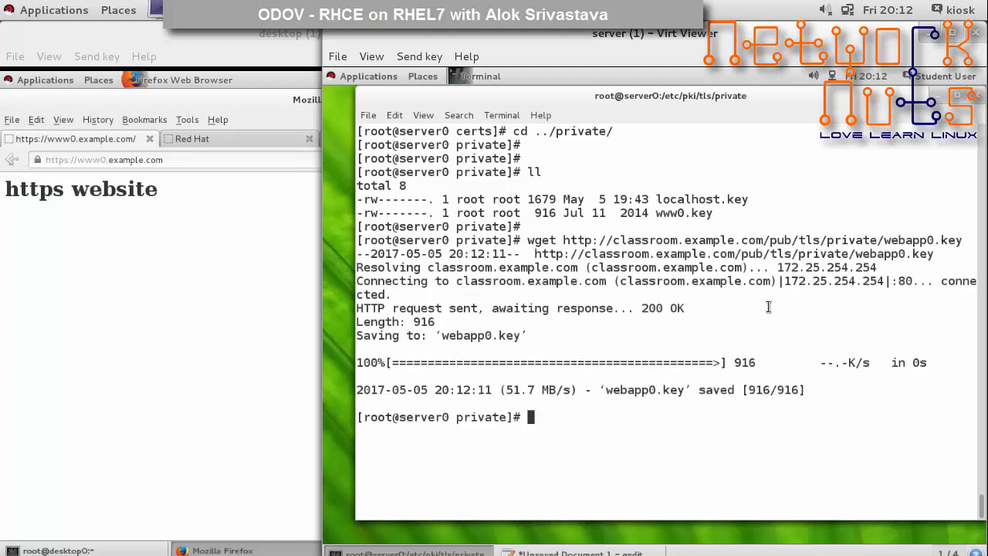
# Step: Set webapp0.key to mode 600 with chmod and verify with ll
pyautogui.write('clear')
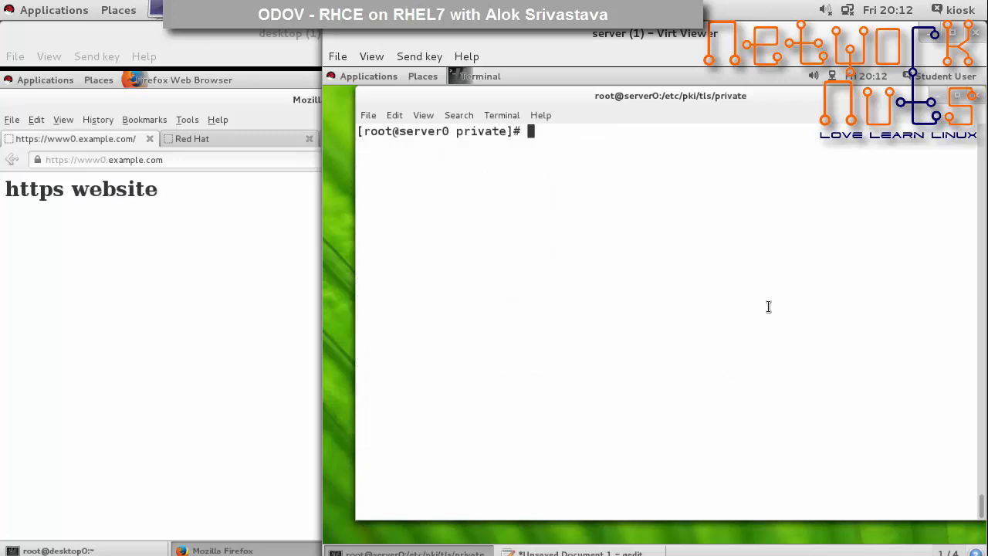
pyautogui.write('ll')
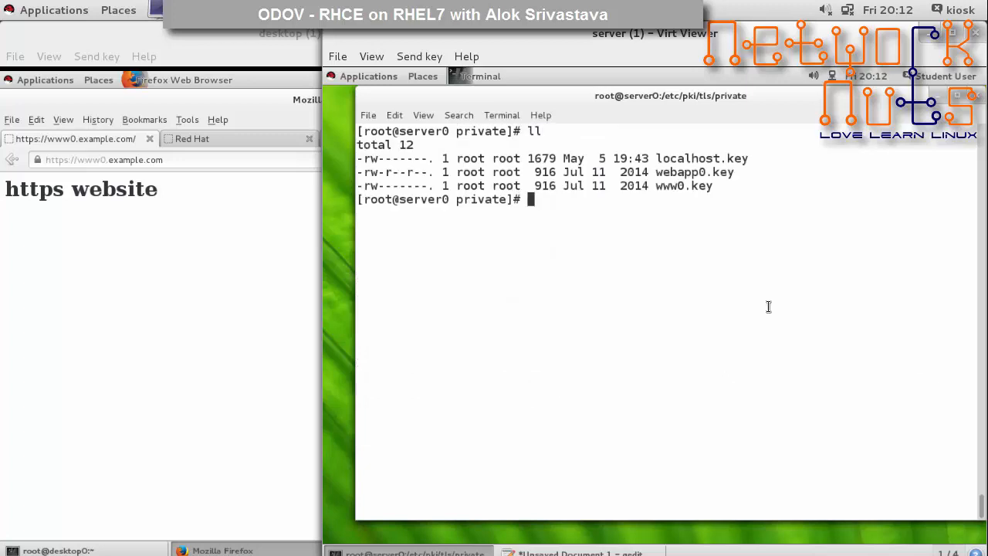
pyautogui.write('chmod')
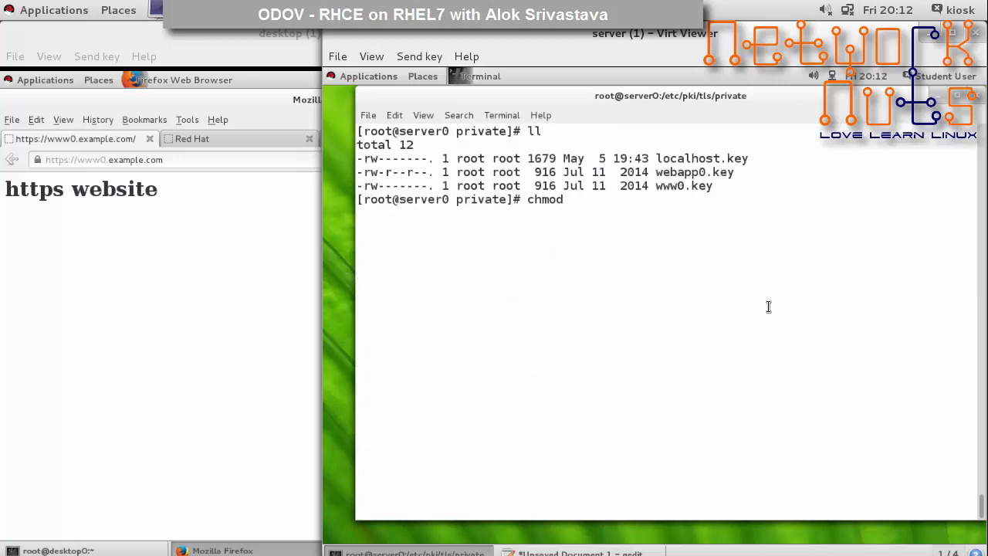
pyautogui.write('600 webapp0.key')
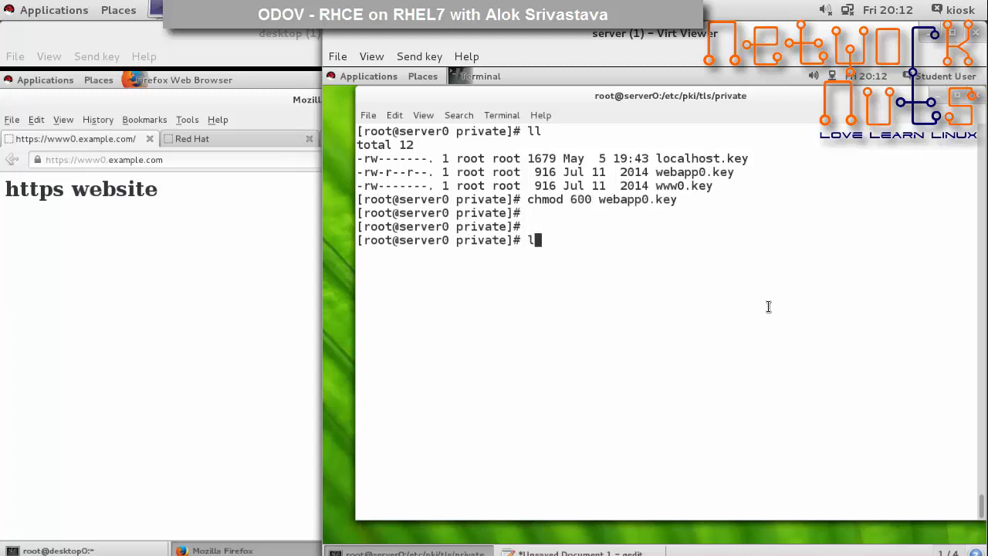
pyautogui.write('l')
pyautogui.write('cd /etc/httpd/conf.f')
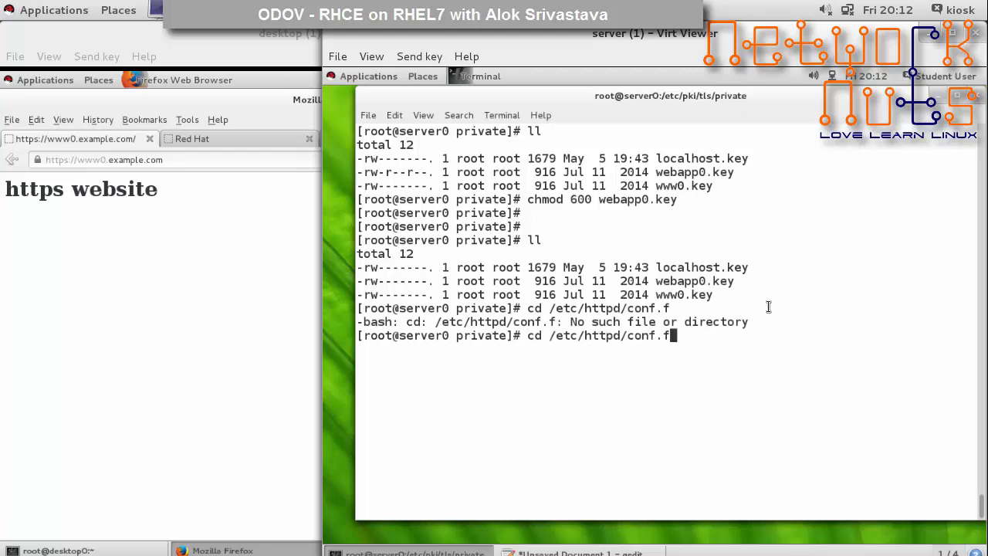
# Step: In /etc/httpd/conf.d copy www0.conf to webapp0.conf and open it in vim
pyautogui.press('Return')
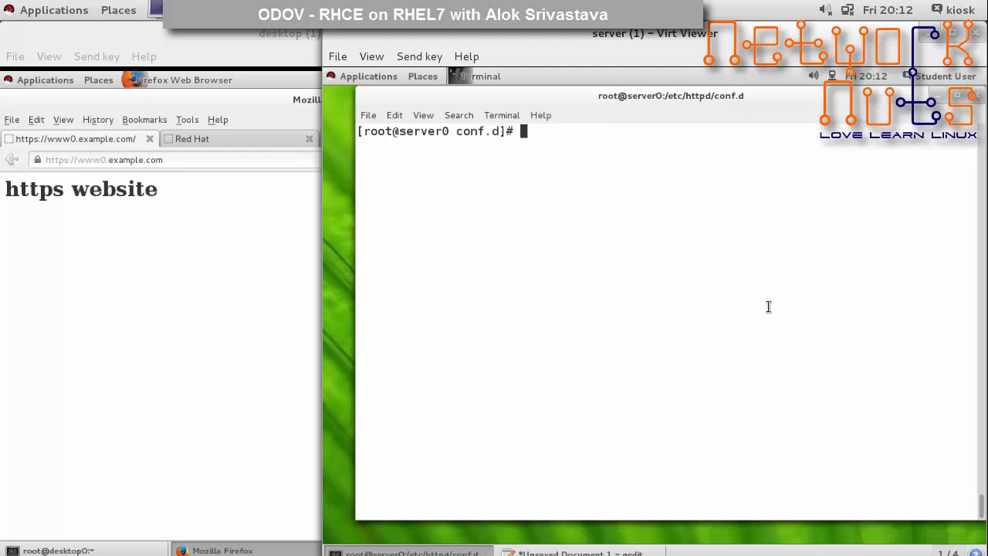
pyautogui.write('ll')
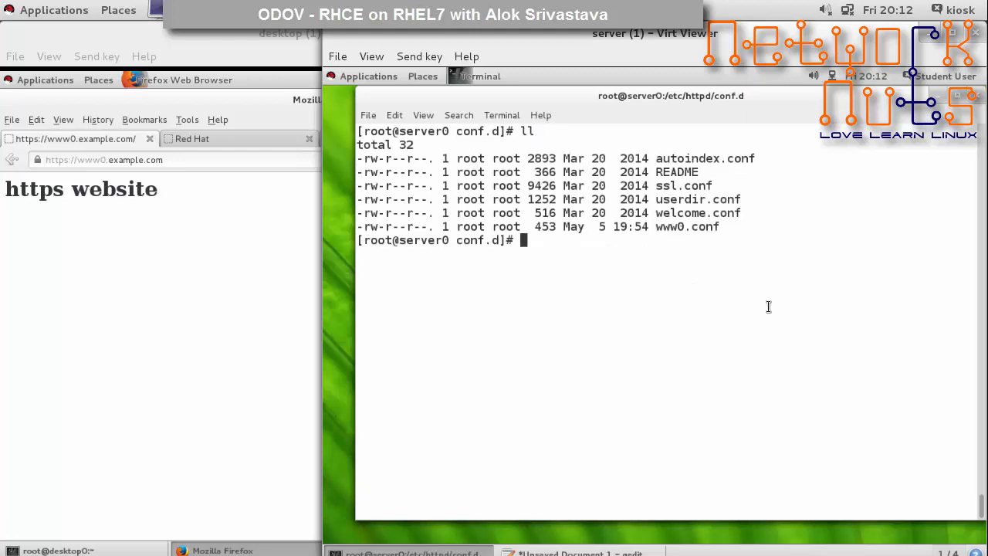
pyautogui.write('cp www0.conf')
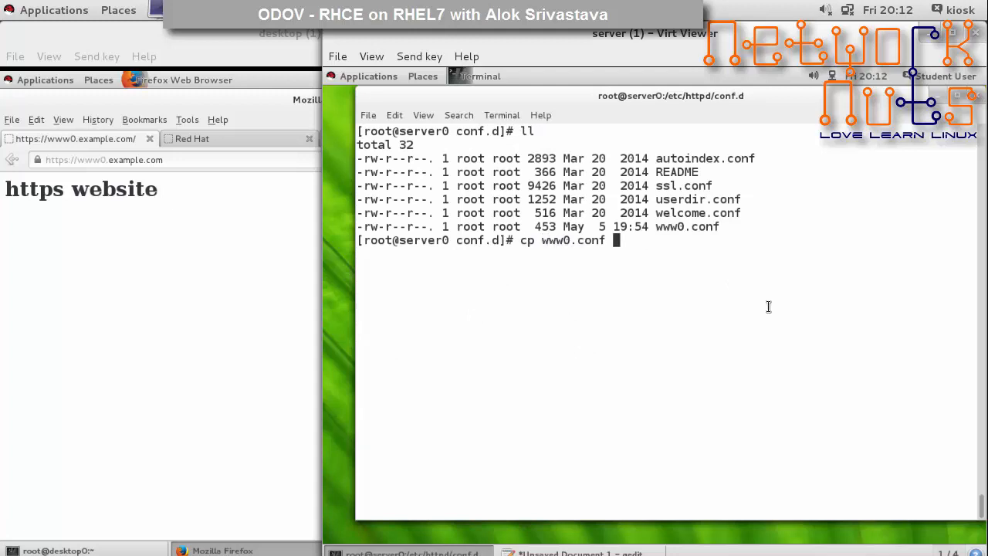
pyautogui.write('webapp')
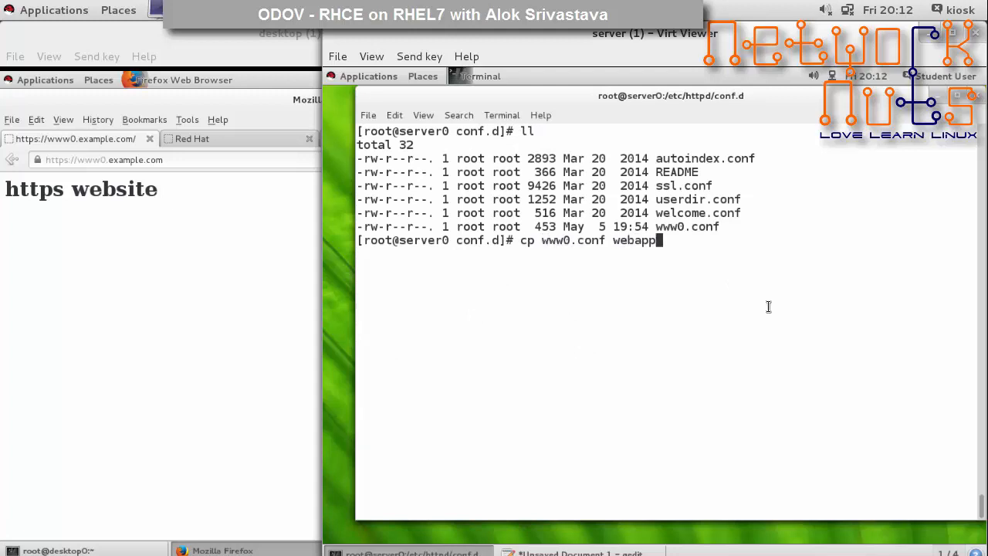
pyautogui.write('0.conf')
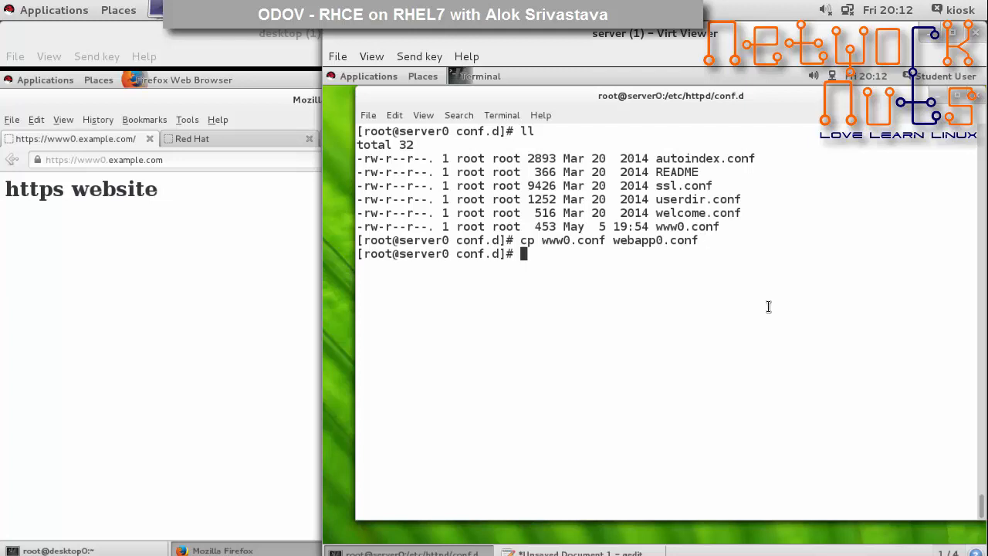
pyautogui.write('vim we')
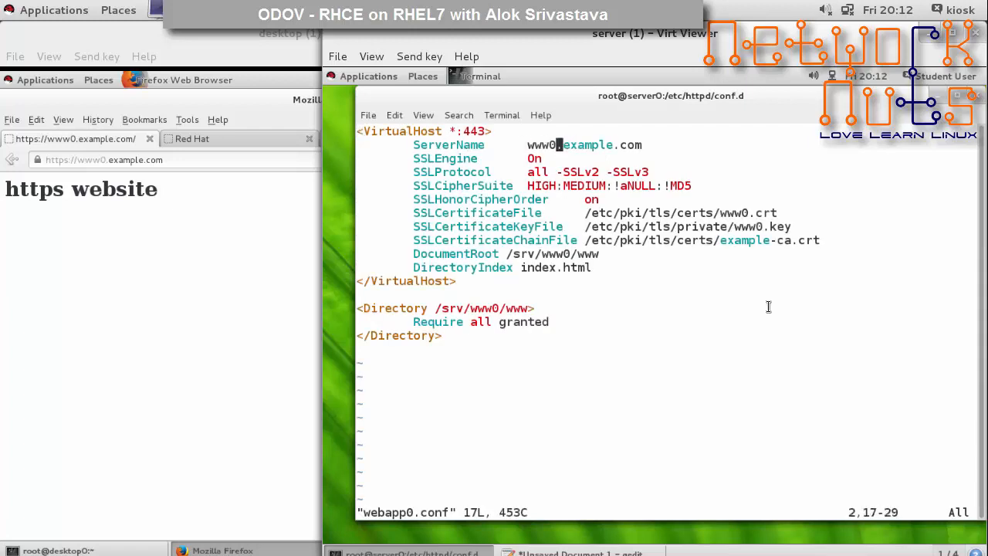
# Step: Set ServerName webapp0.example.com, point crt/key at webapp0, and comment out DocumentRoot with #
pyautogui.press('i')
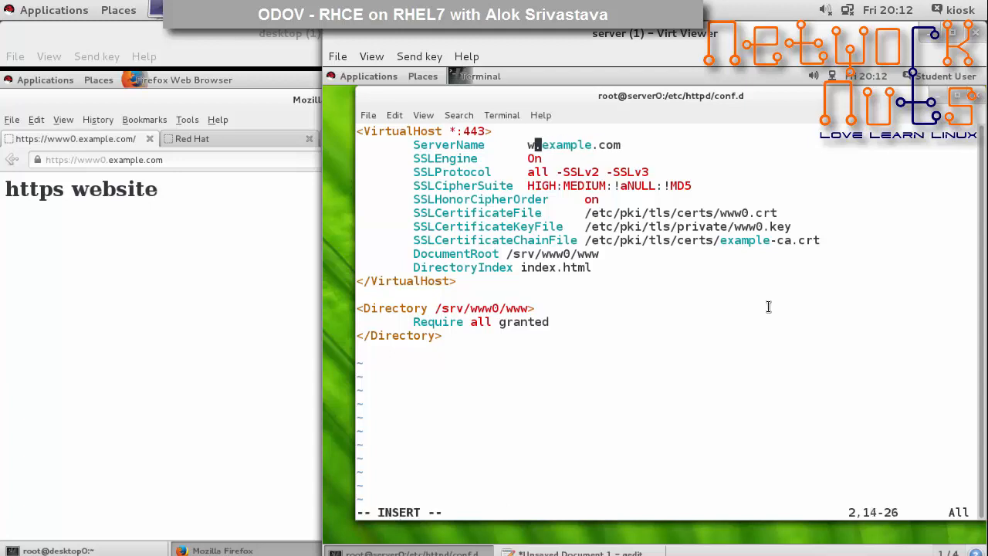
pyautogui.write('ebapp0')
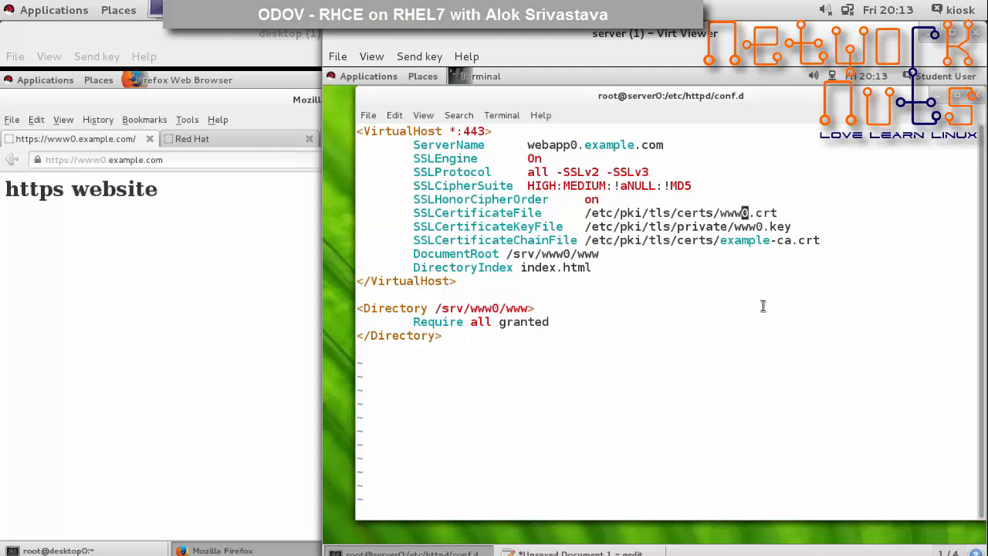
pyautogui.press('i')
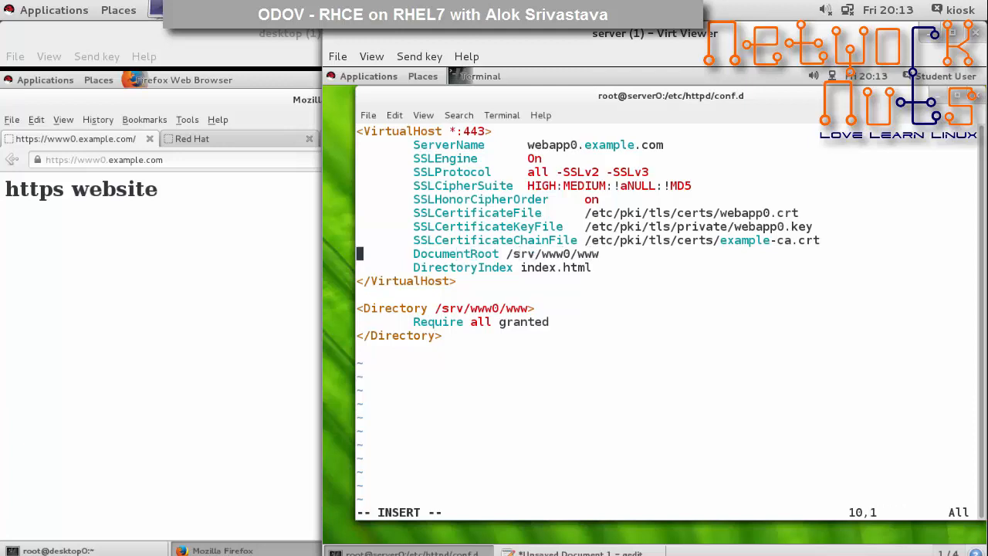
pyautogui.press('Escape')
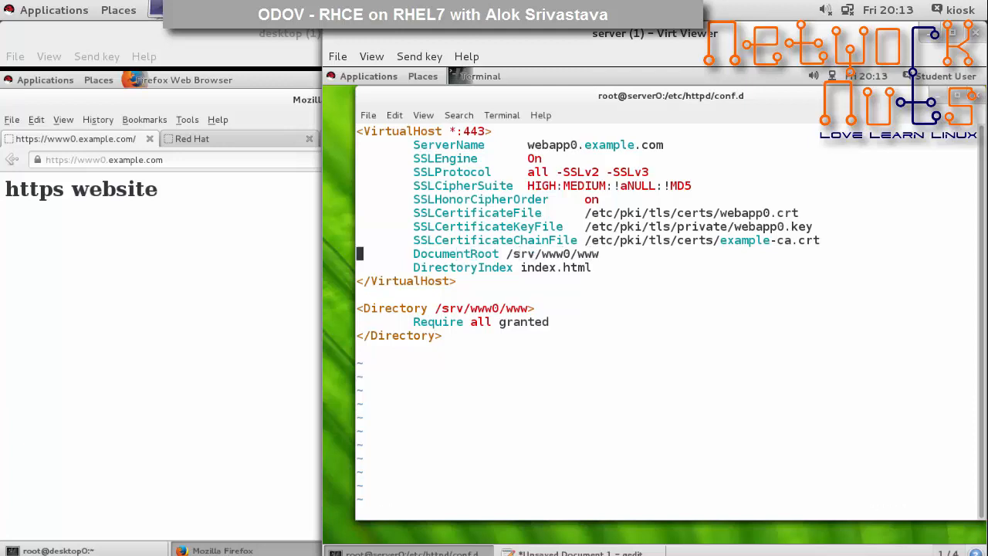
pyautogui.write('#')
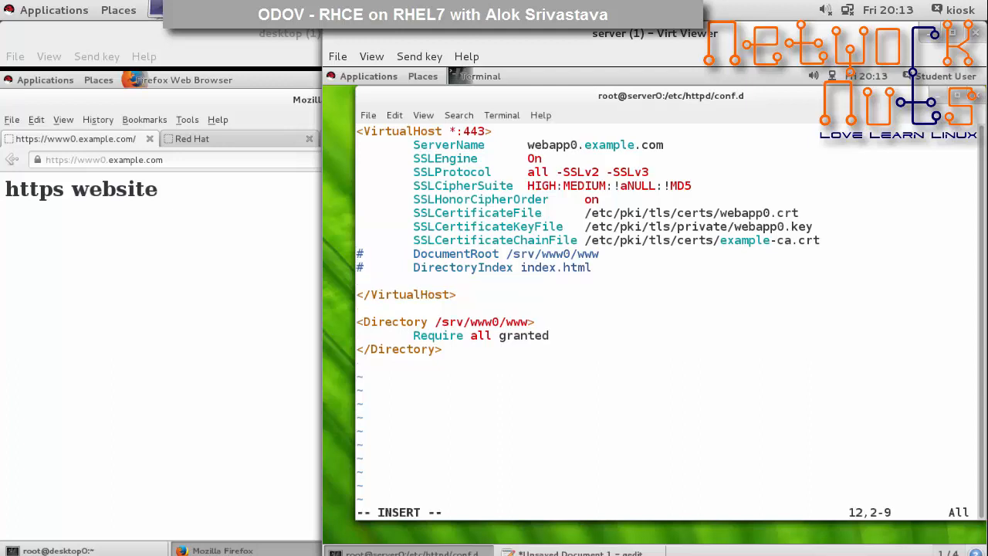
# Step: Add 'WSGIScriptAlias / /srv/webapp0/www/webapp.wsgi' inside the VirtualHost *:443 block
pyautogui.write('W')
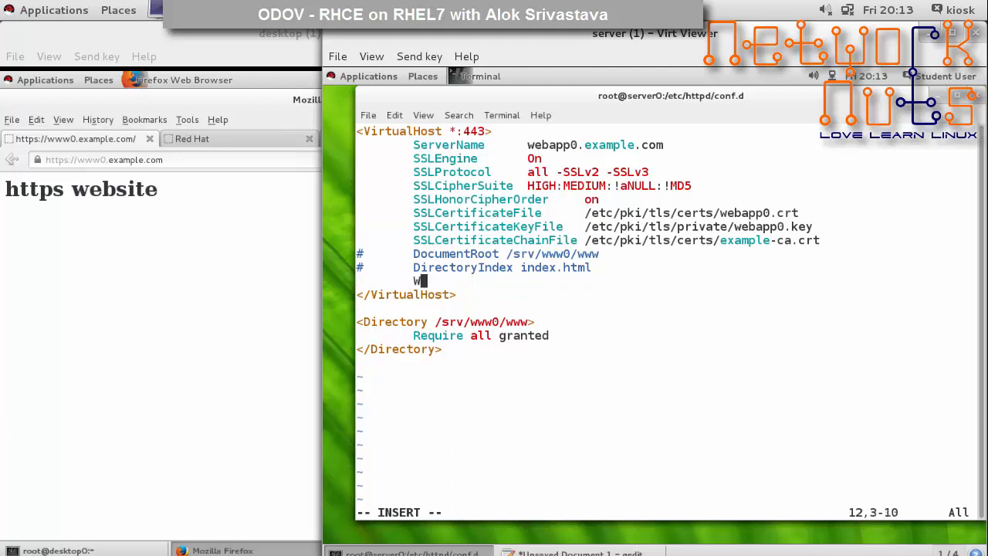
pyautogui.write('GS')
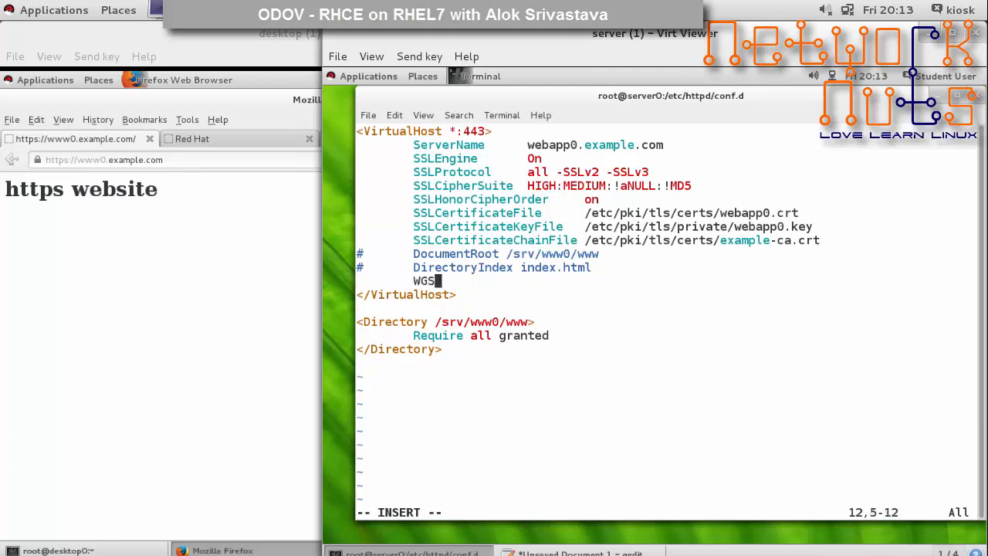
pyautogui.press('BackSpace')
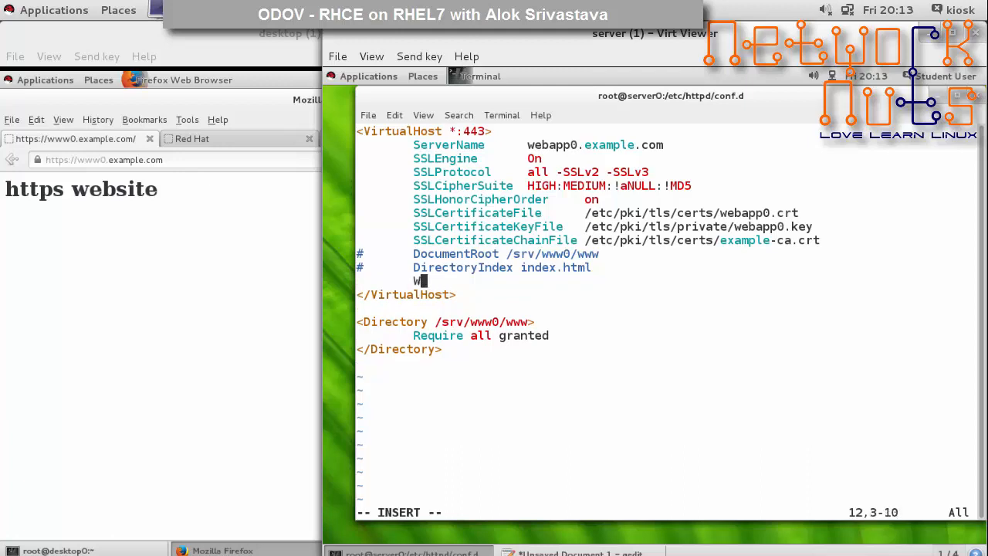
pyautogui.write('S')
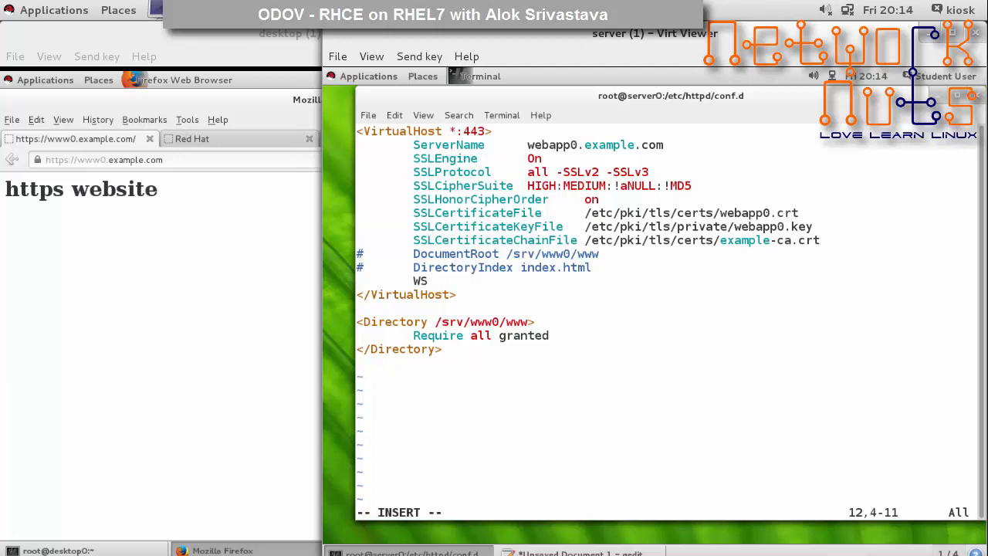
pyautogui.write('GISr')
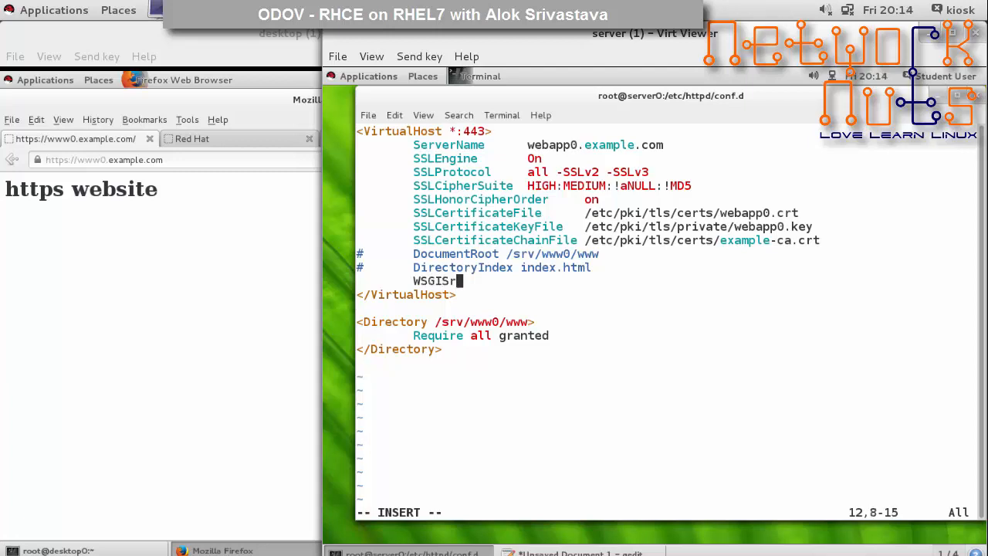
pyautogui.write('ip')
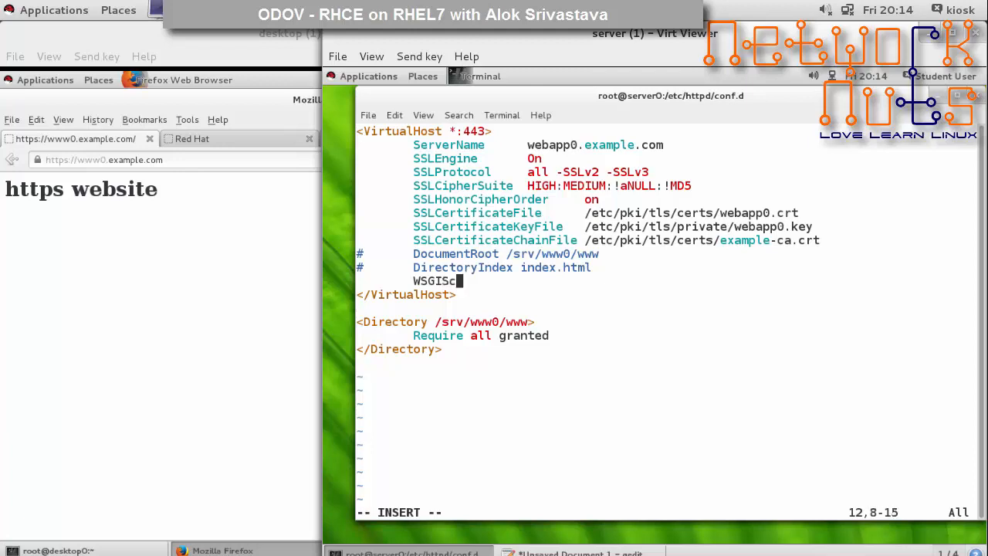
pyautogui.write('ript')
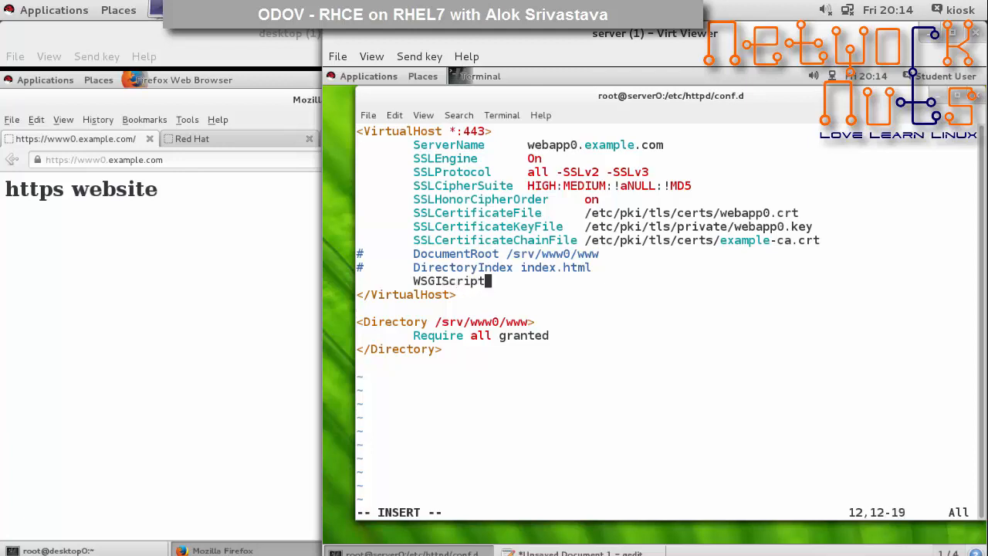
pyautogui.write('Al')
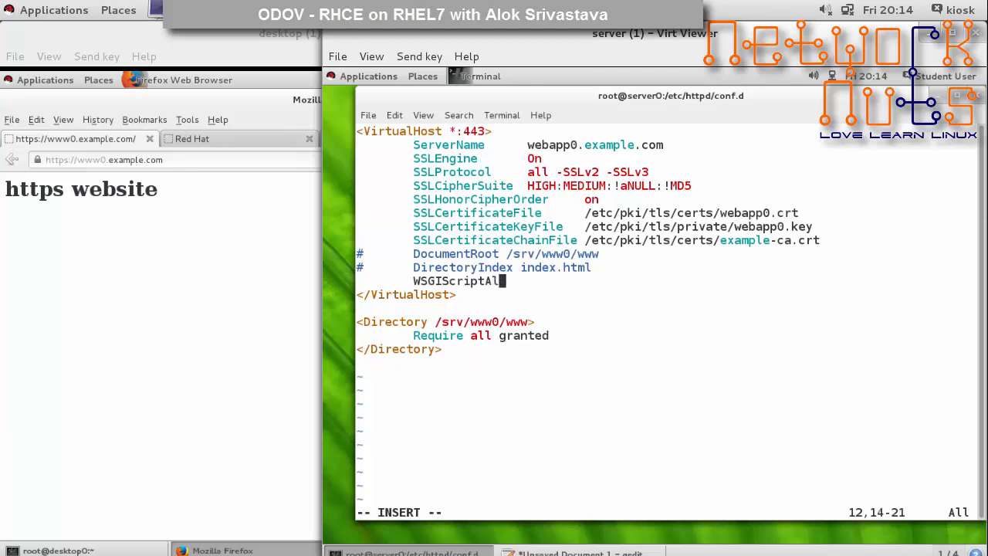
pyautogui.write('ias /')
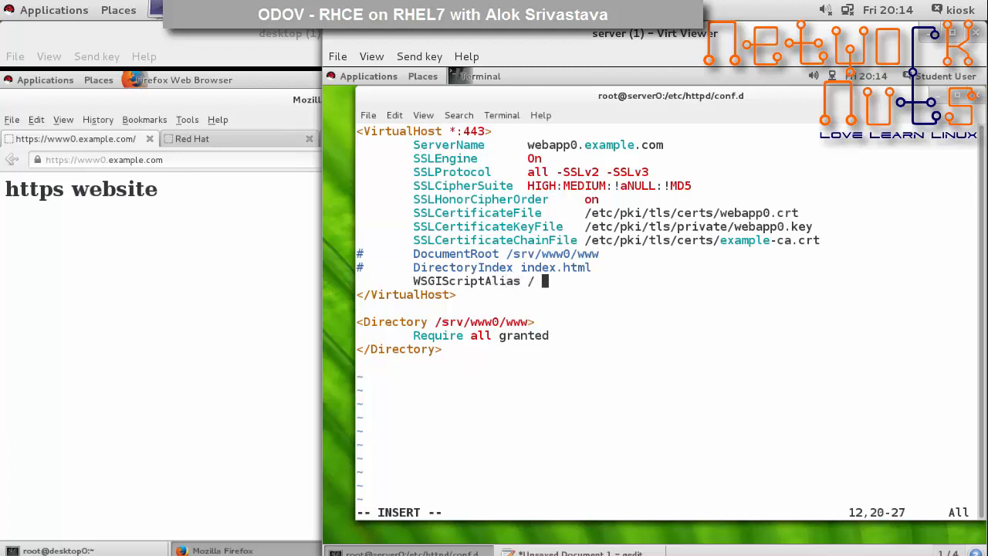
pyautogui.write('/sr/')
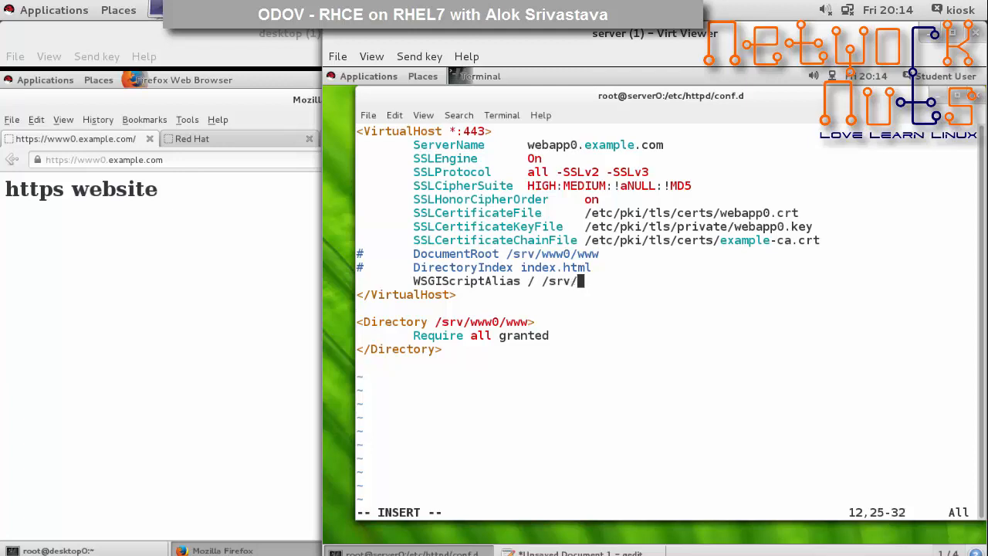
pyautogui.write('w')
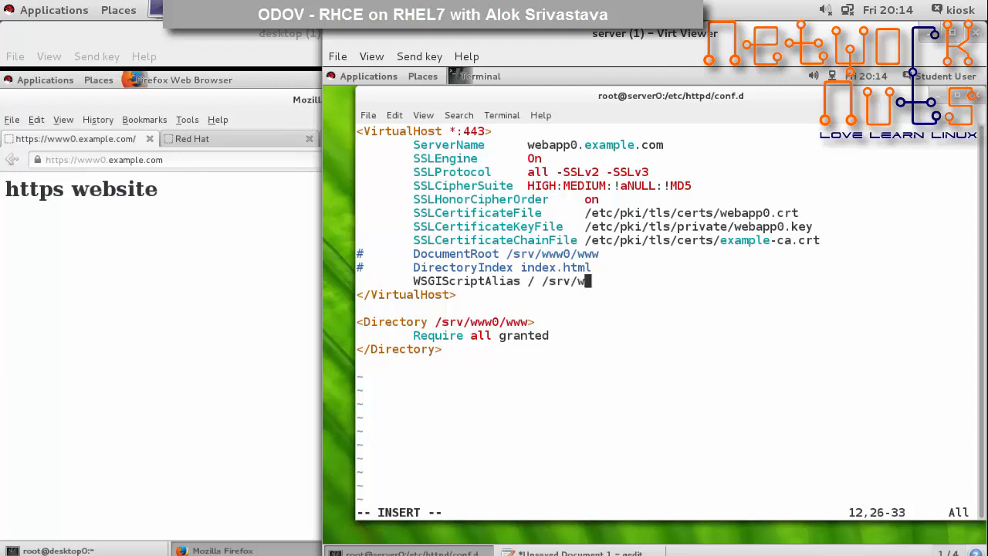
pyautogui.write('ebapp0')
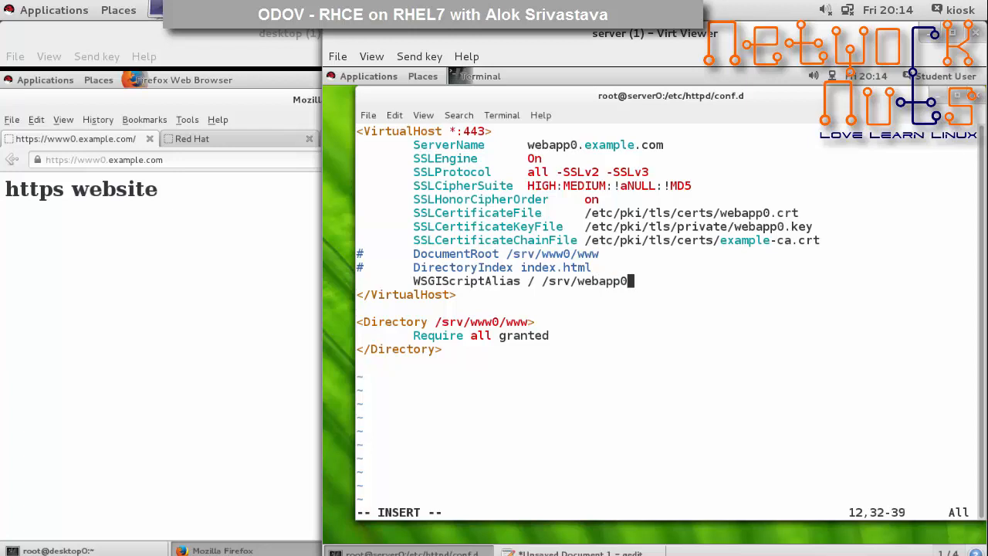
pyautogui.write('/www/')
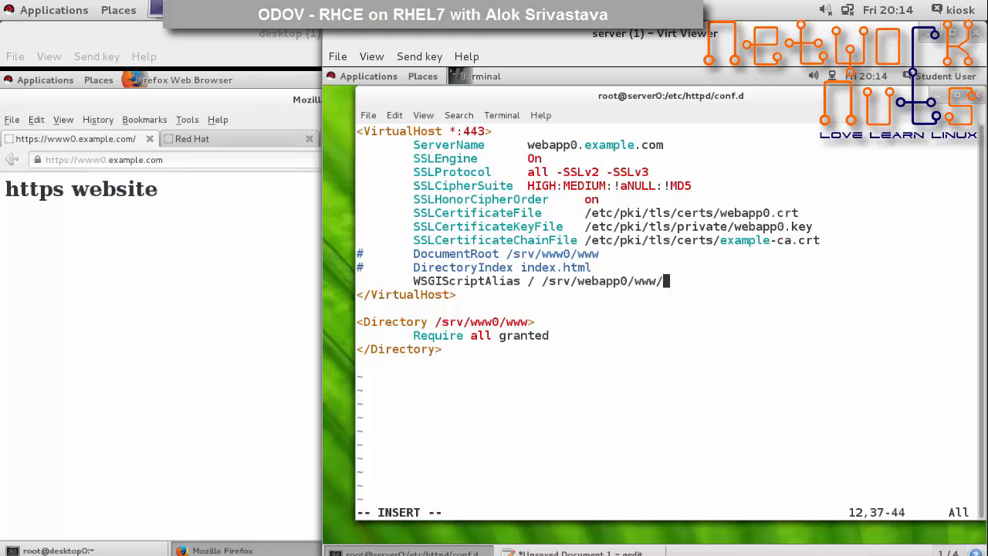
pyautogui.write('webapp.')
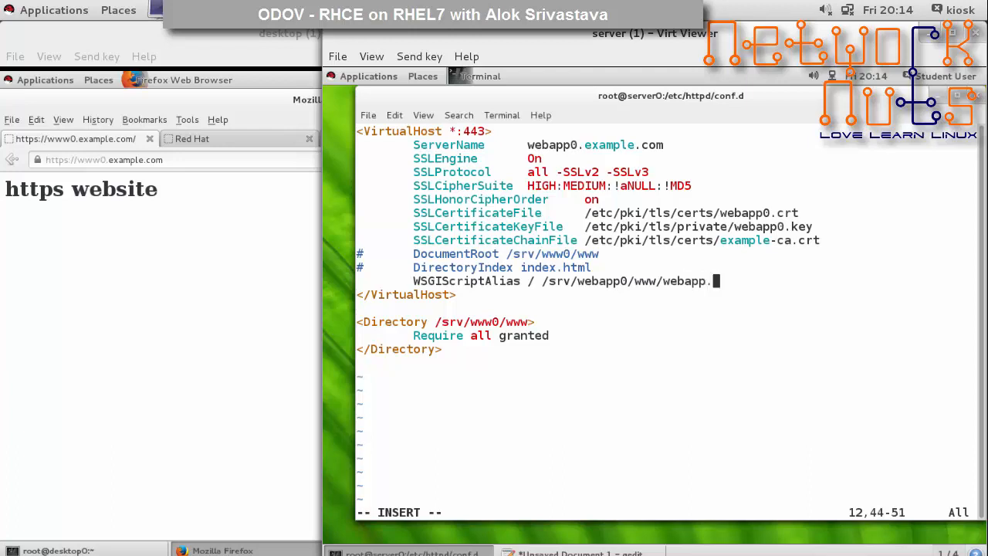
pyautogui.write('w')
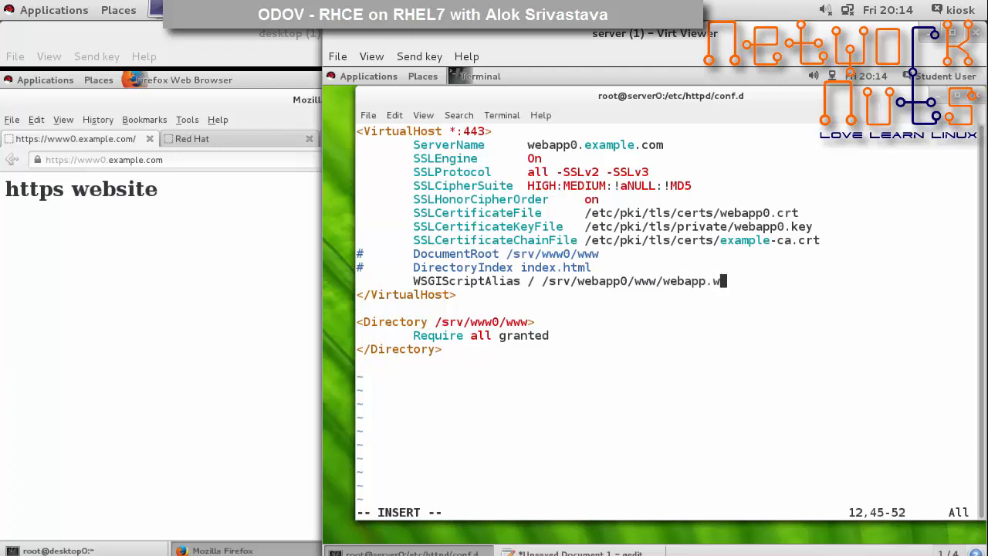
pyautogui.write('sgi')
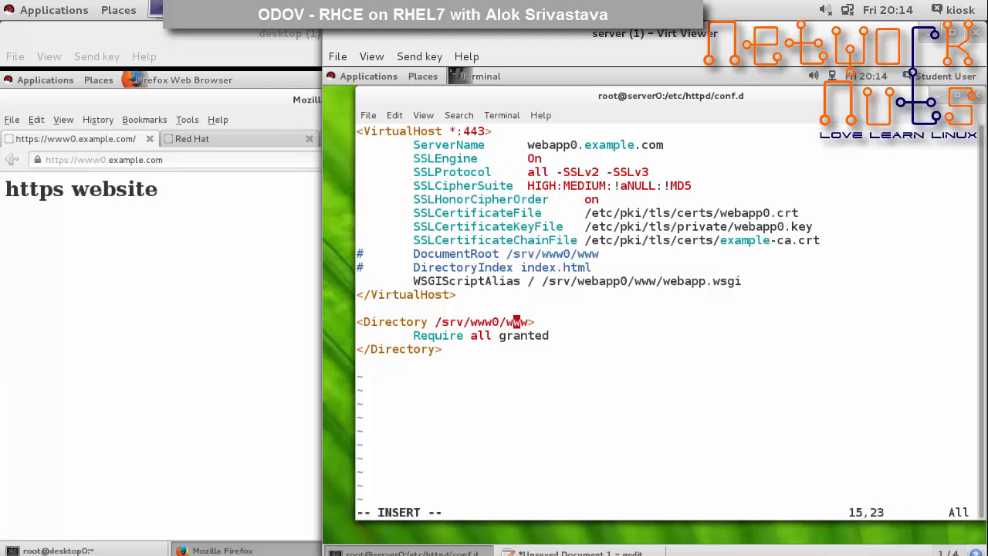
pyautogui.press('BackSpace')
pyautogui.write('ebap')
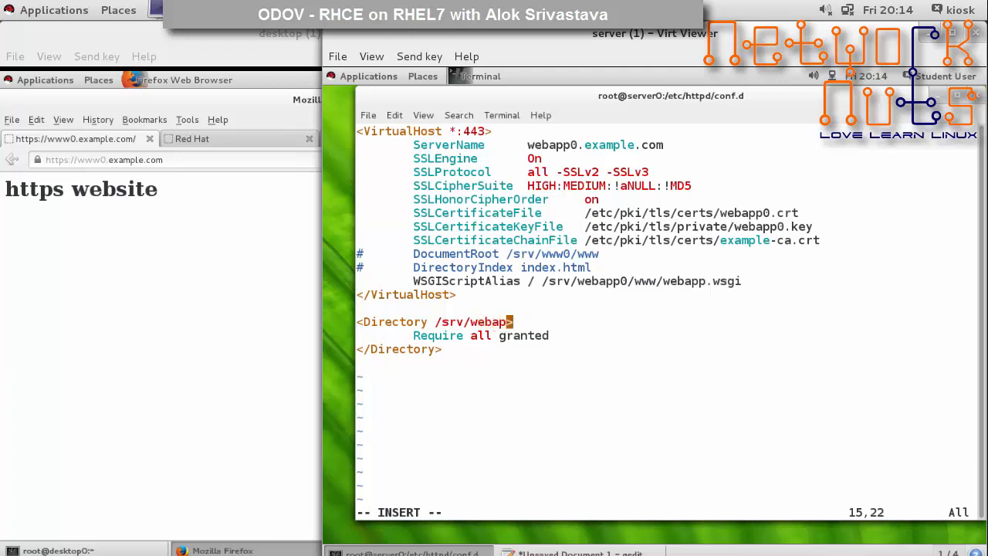
pyautogui.write('0/www')
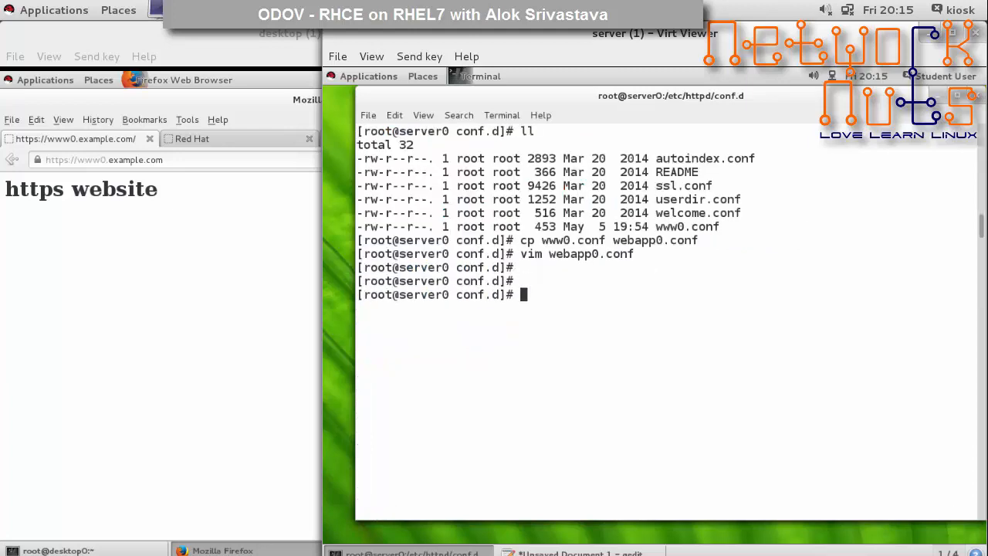
# Step: Restart Apache with systemctl restart httpd
pyautogui.write('syste')
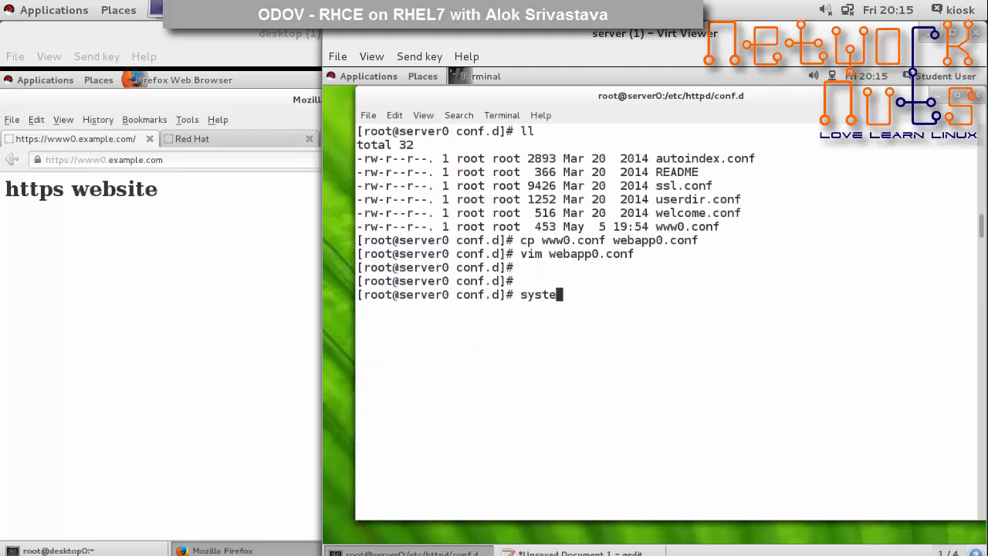
pyautogui.write('restart')
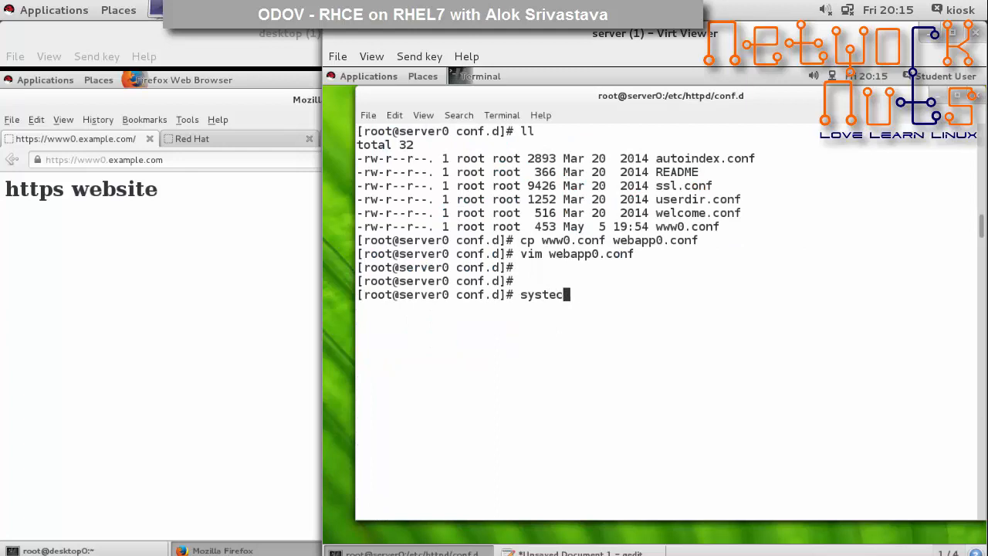
pyautogui.write('tl resta')
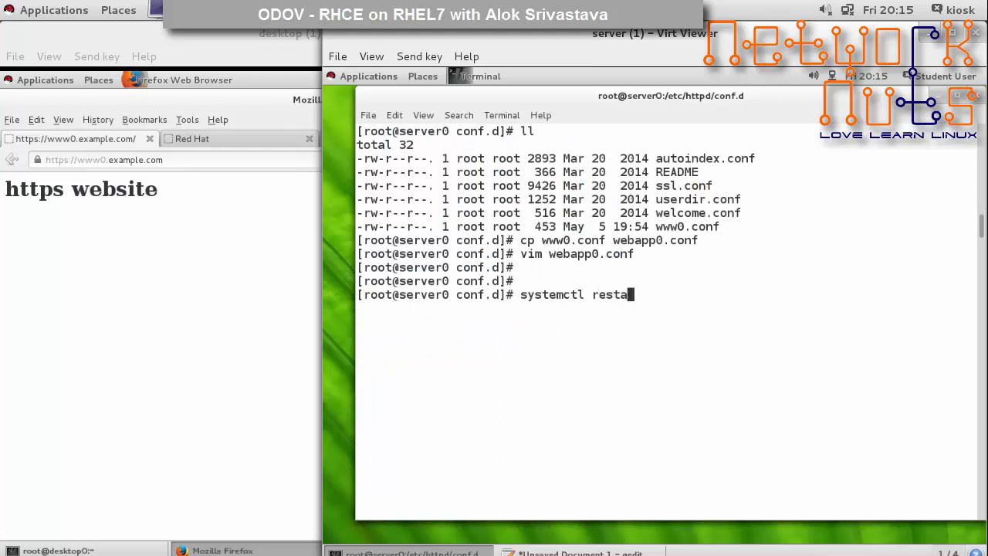
pyautogui.write('rt httpd')
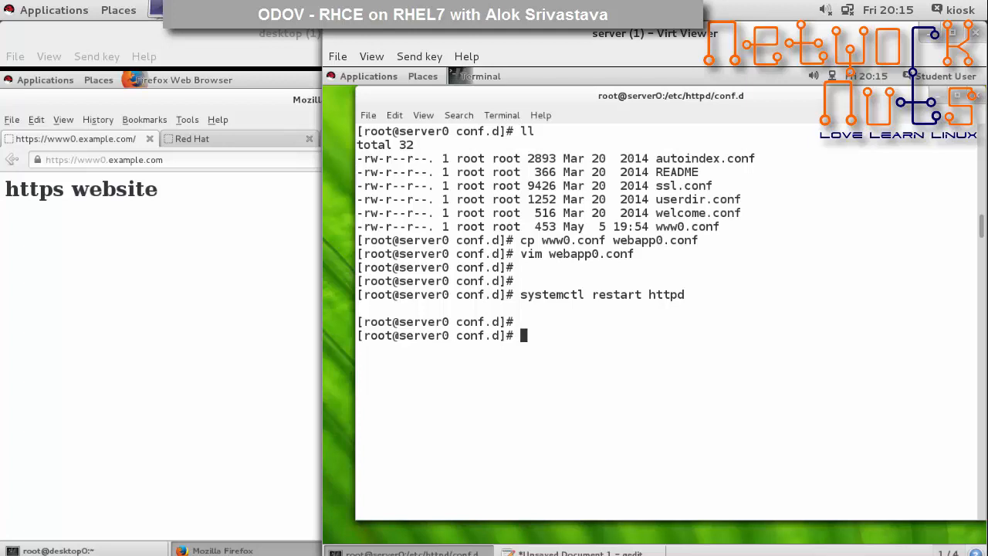
# Step: List the firewall rules with firewall-cmd, then bring the desktop's browser window forward
pyautogui.write('fire')
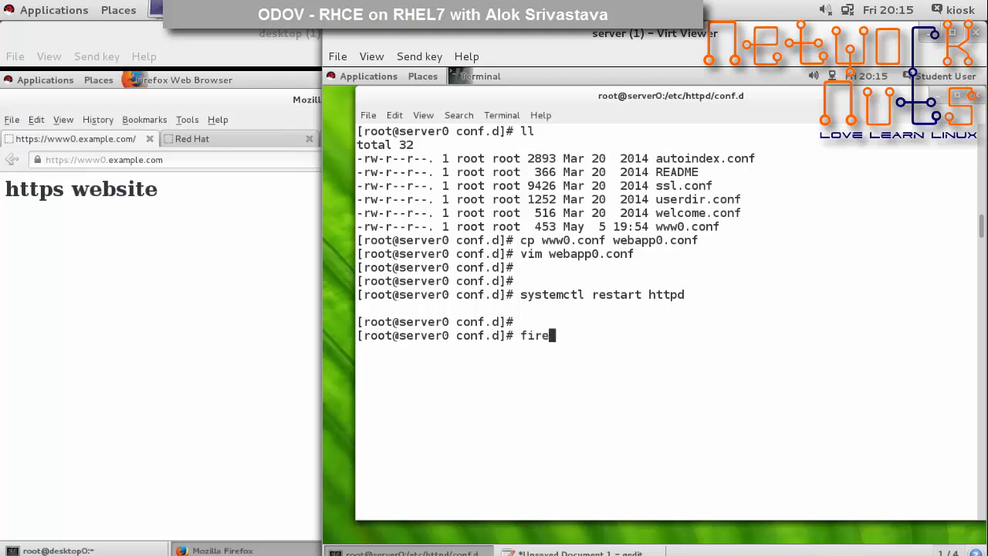
pyautogui.write('wall-d')
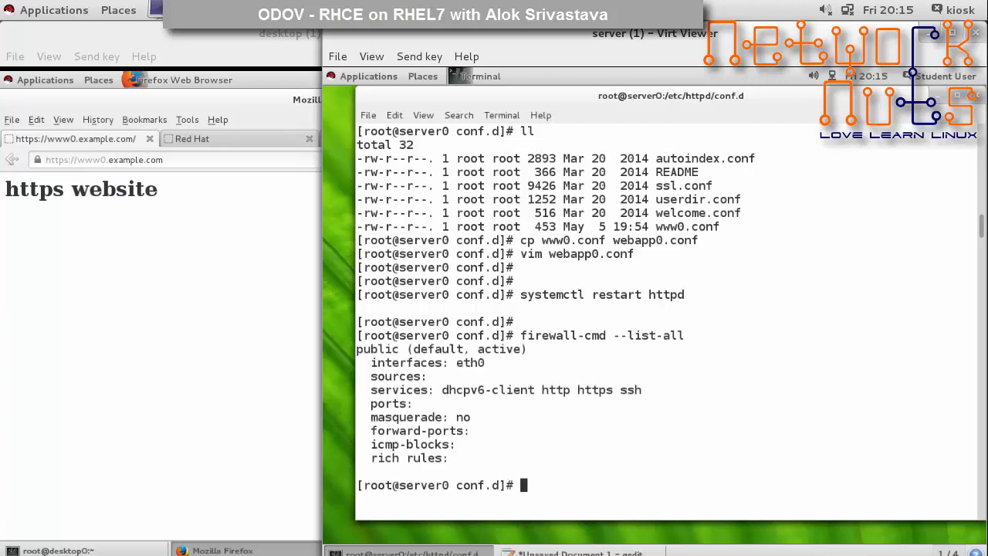
pyautogui.doubleClick(594, 389)
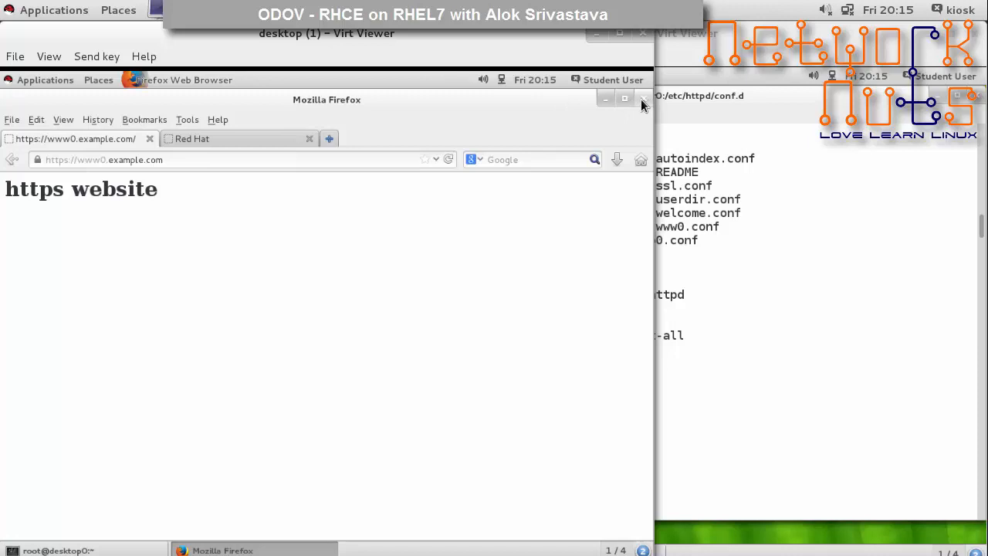
pyautogui.click(191, 139)
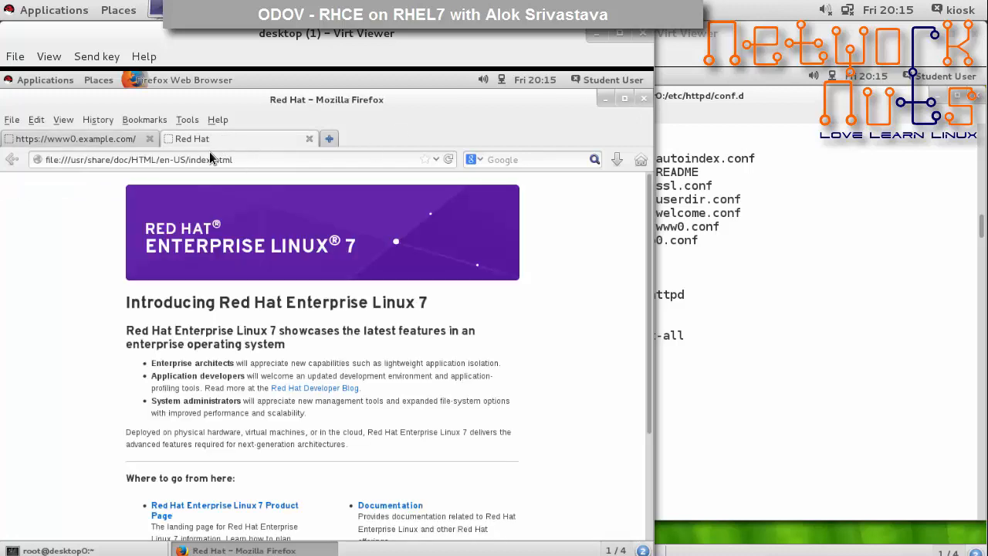
pyautogui.write('https://webaa')
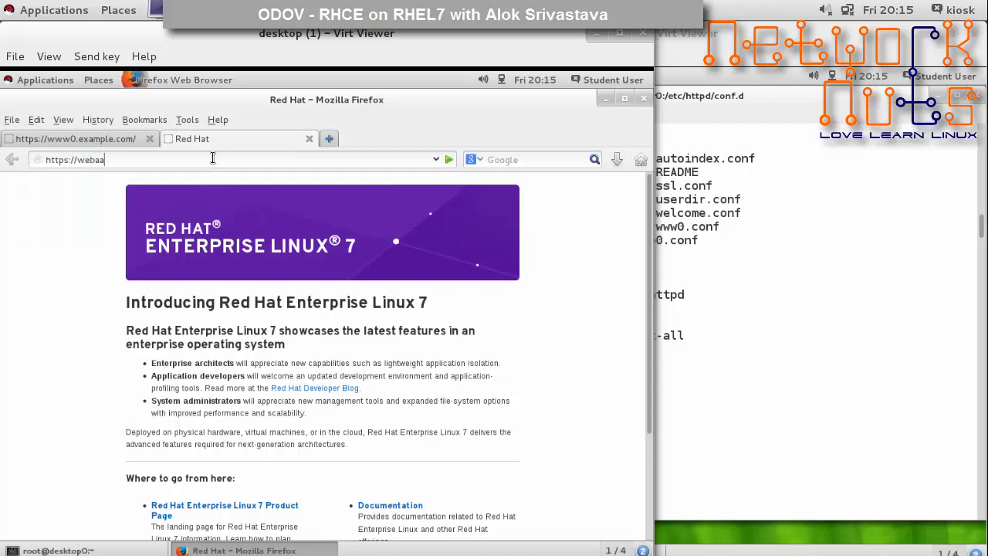
pyautogui.press('BackSpace')
pyautogui.write('pp0.example.com')
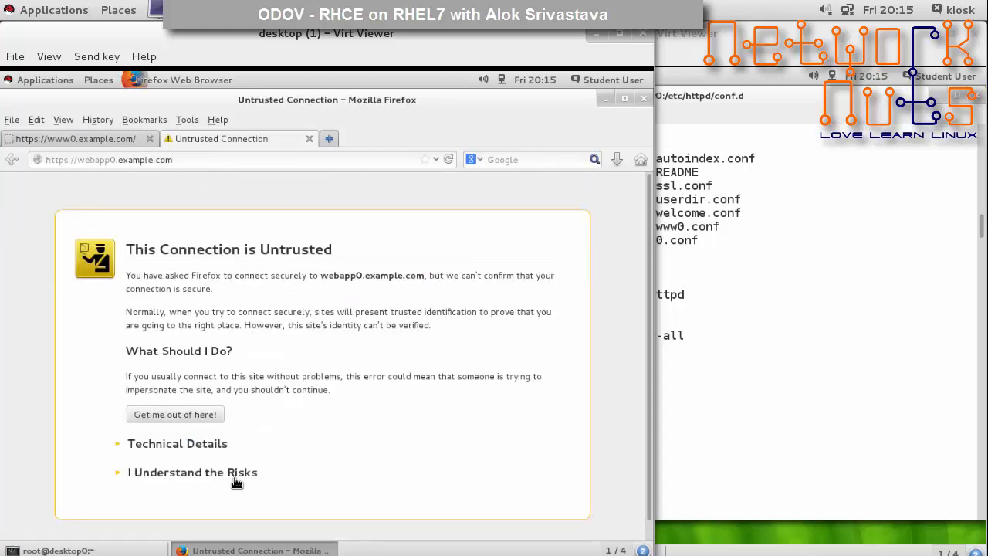
pyautogui.click(191, 473)
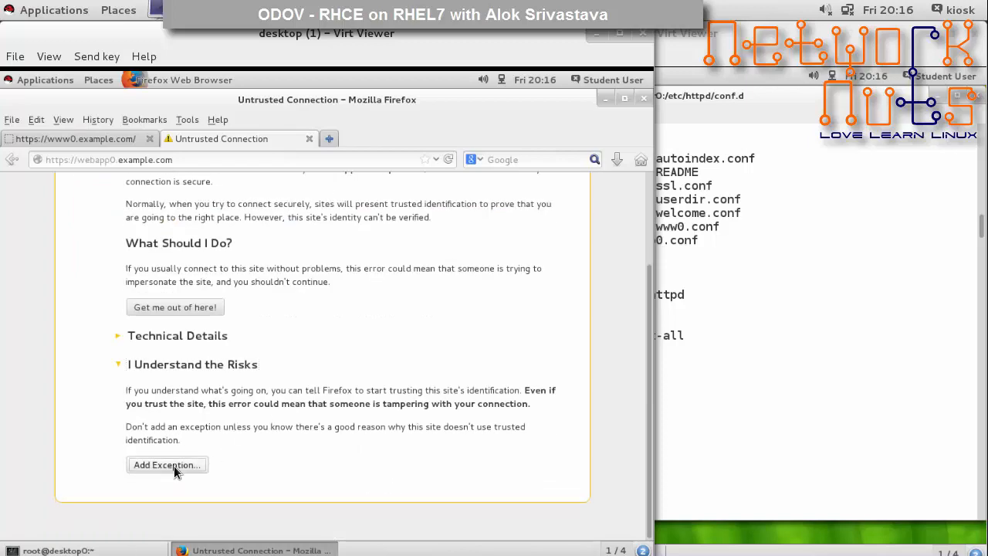
# Step: Add a permanent security exception so the WSGI page shows the current UNIX epoch time
pyautogui.click(167, 462)
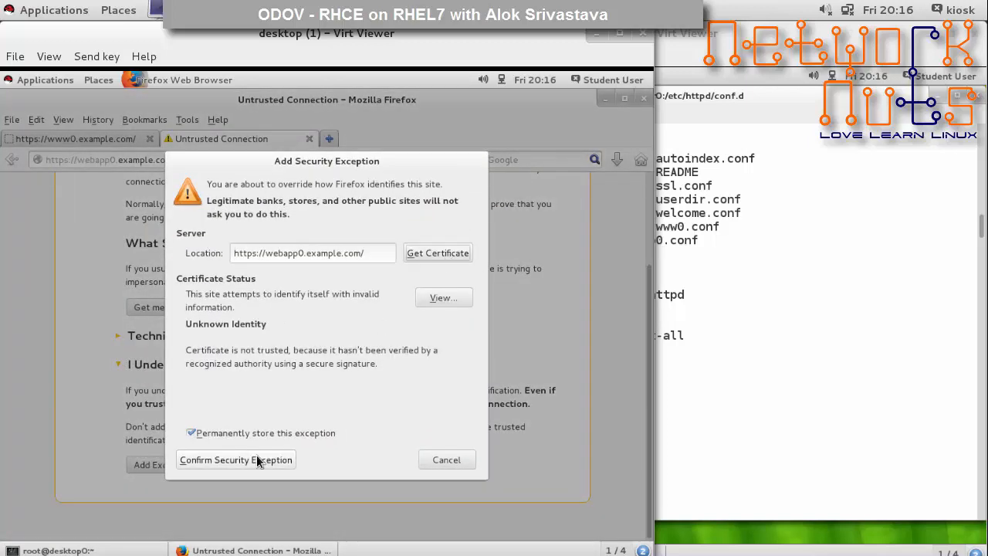
pyautogui.click(235, 460)
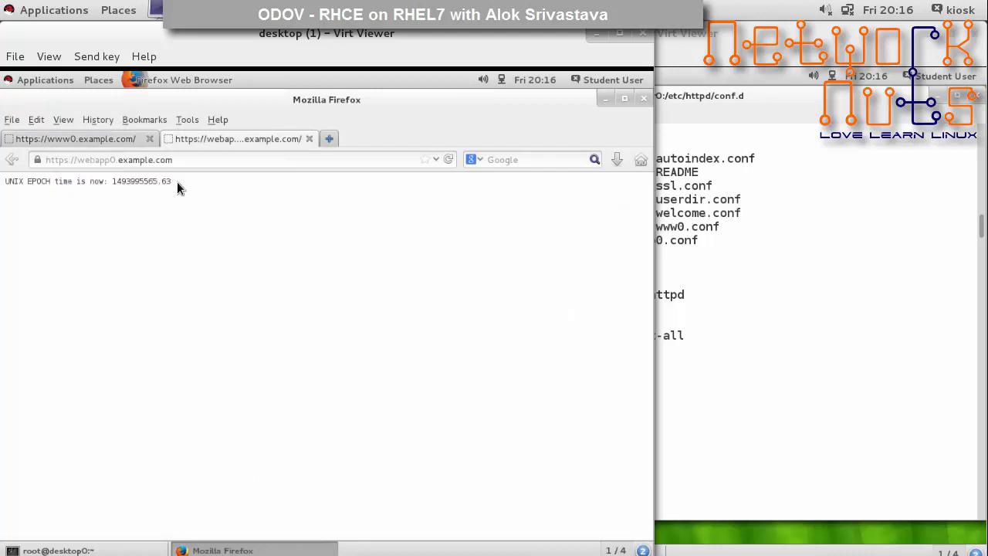
pyautogui.moveTo(472, 148)
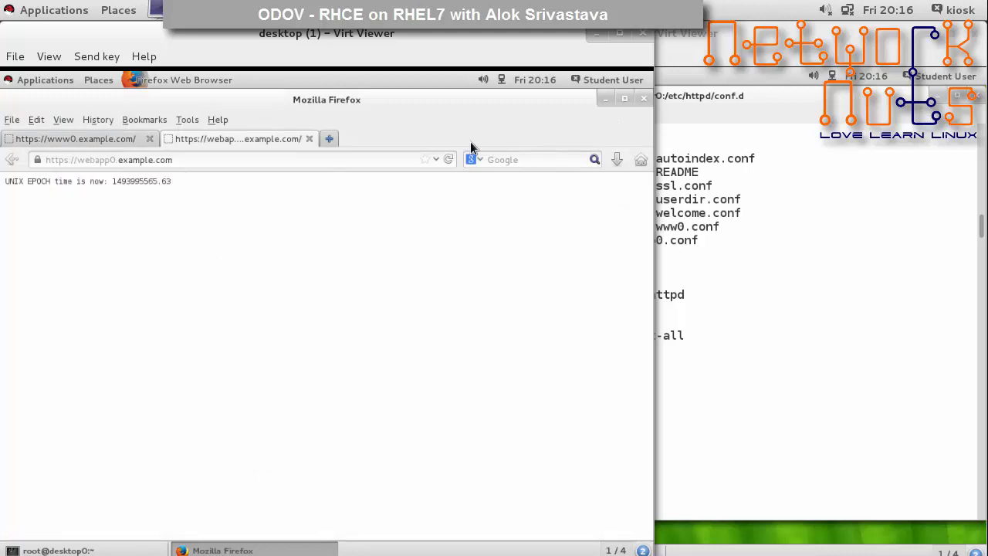